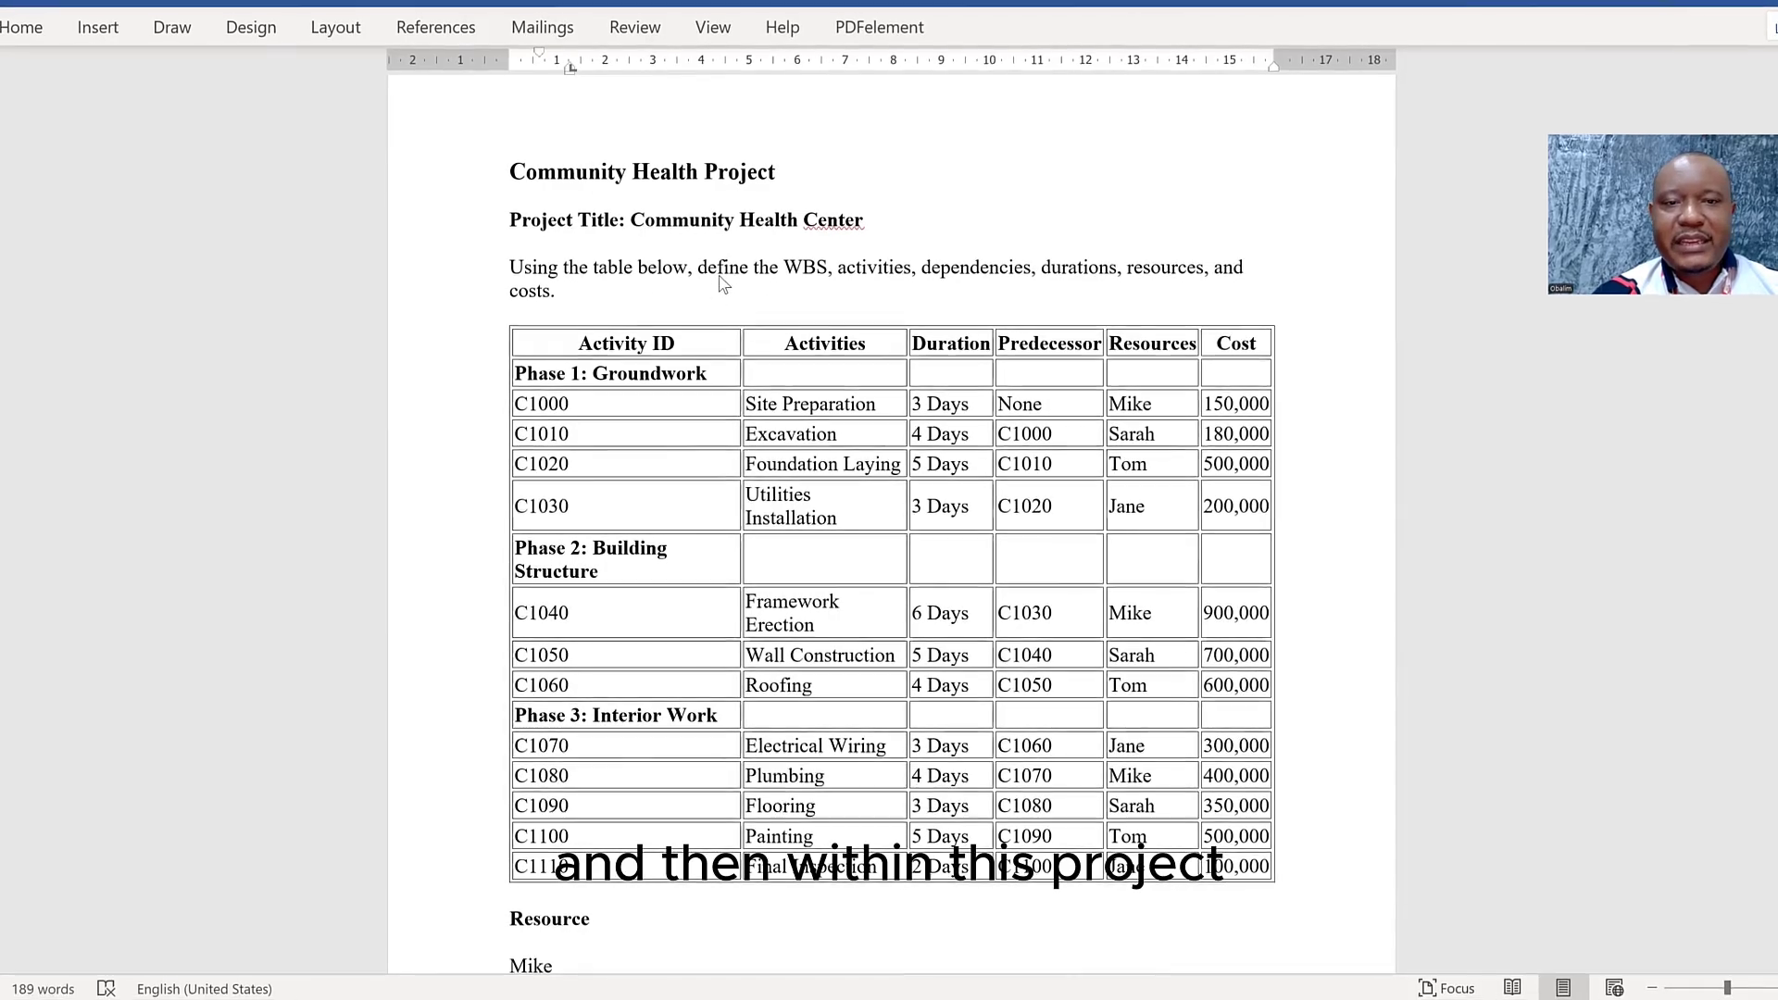
Step: Scroll down through the enterprise project list to review the planned schedule dates
scroll("down", 3)
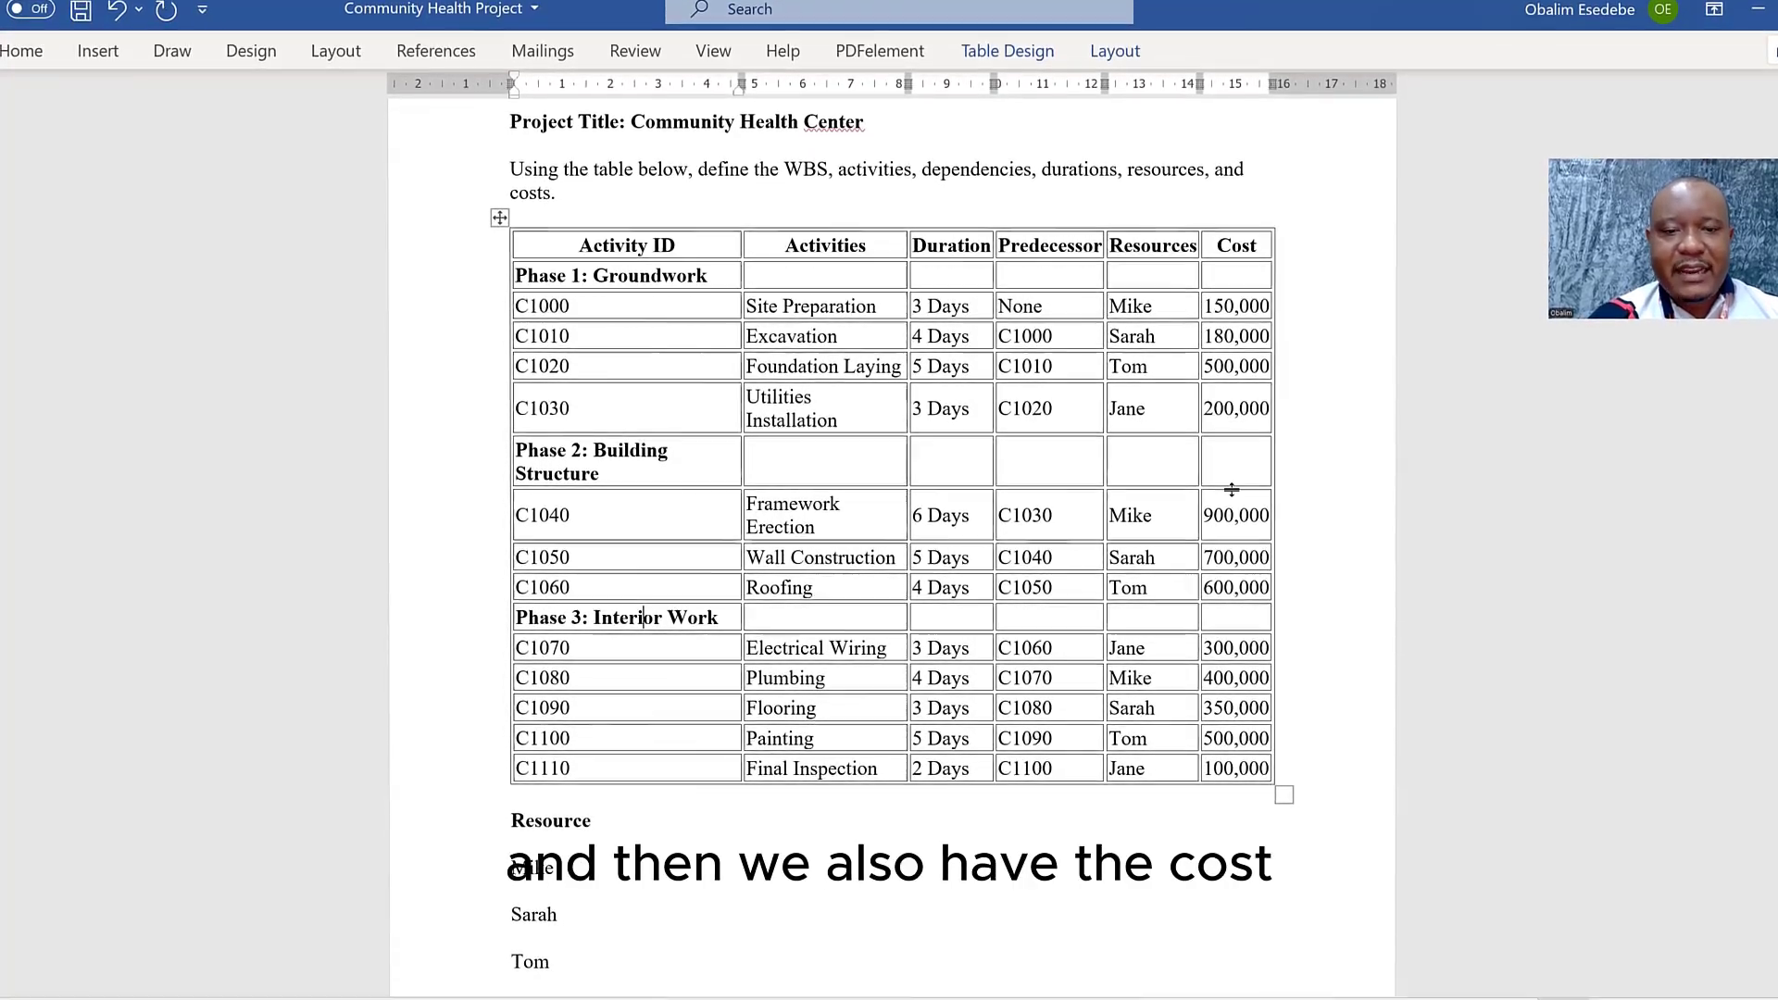
scroll("down", 3)
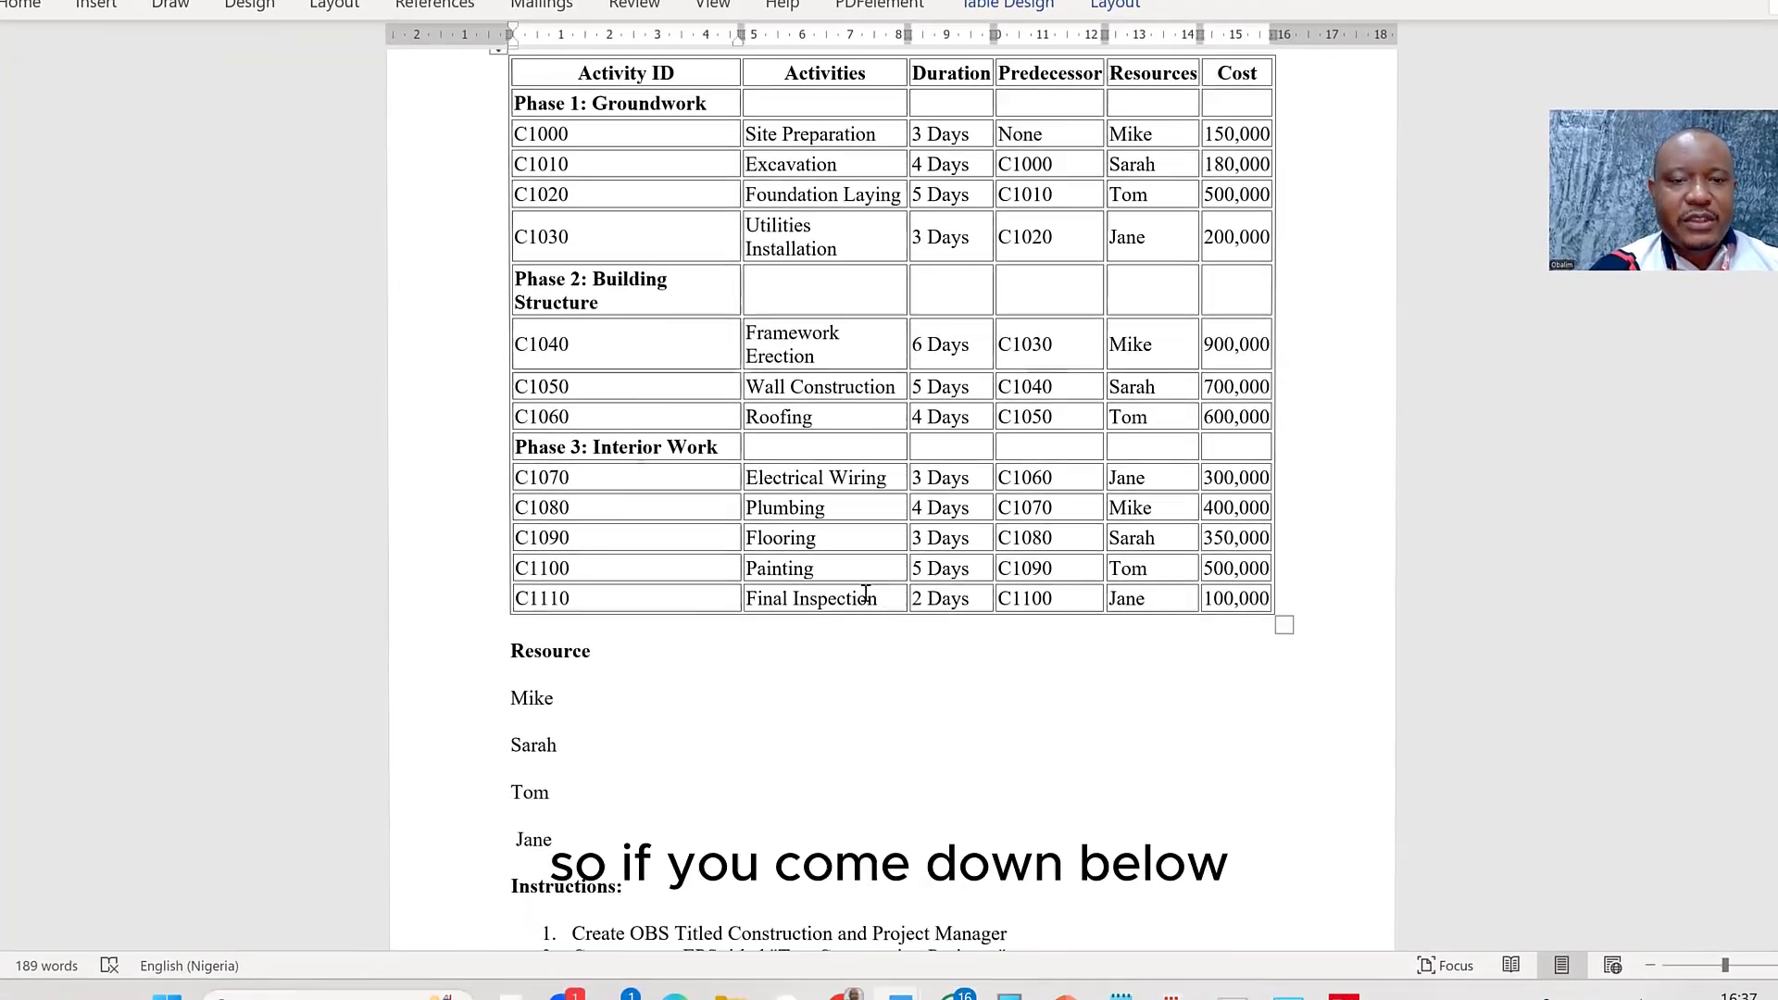
scroll("down", 3)
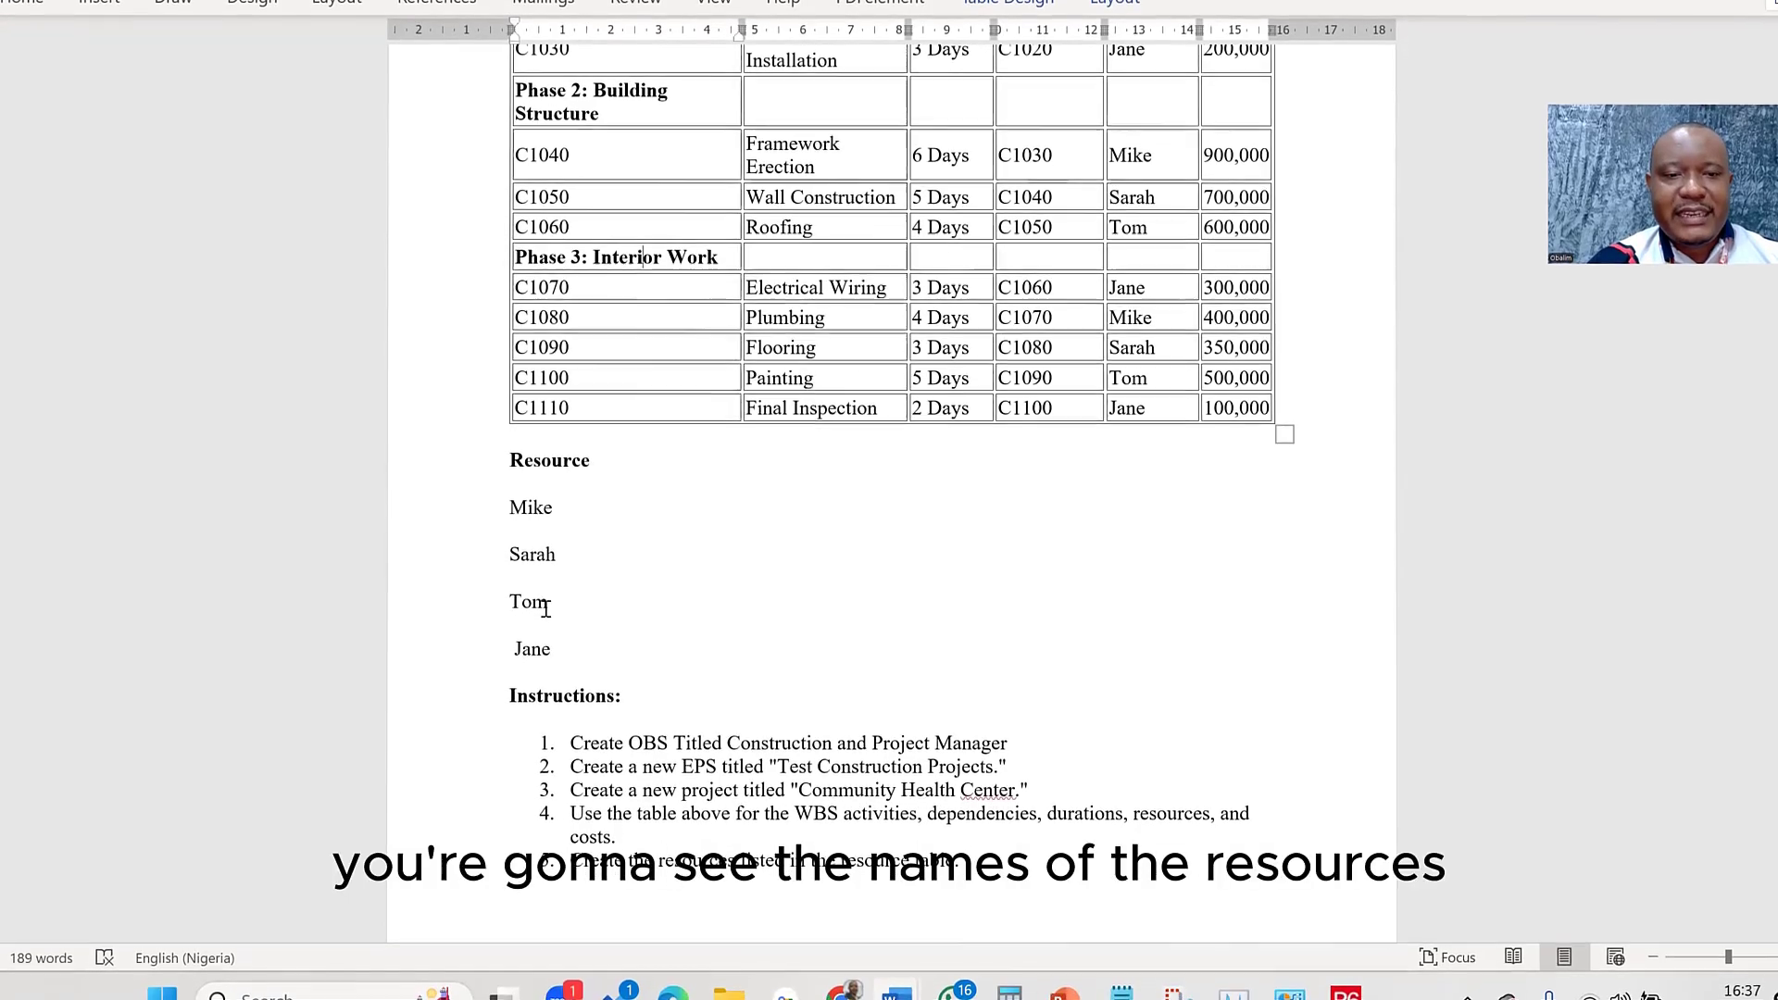
scroll("down", 3)
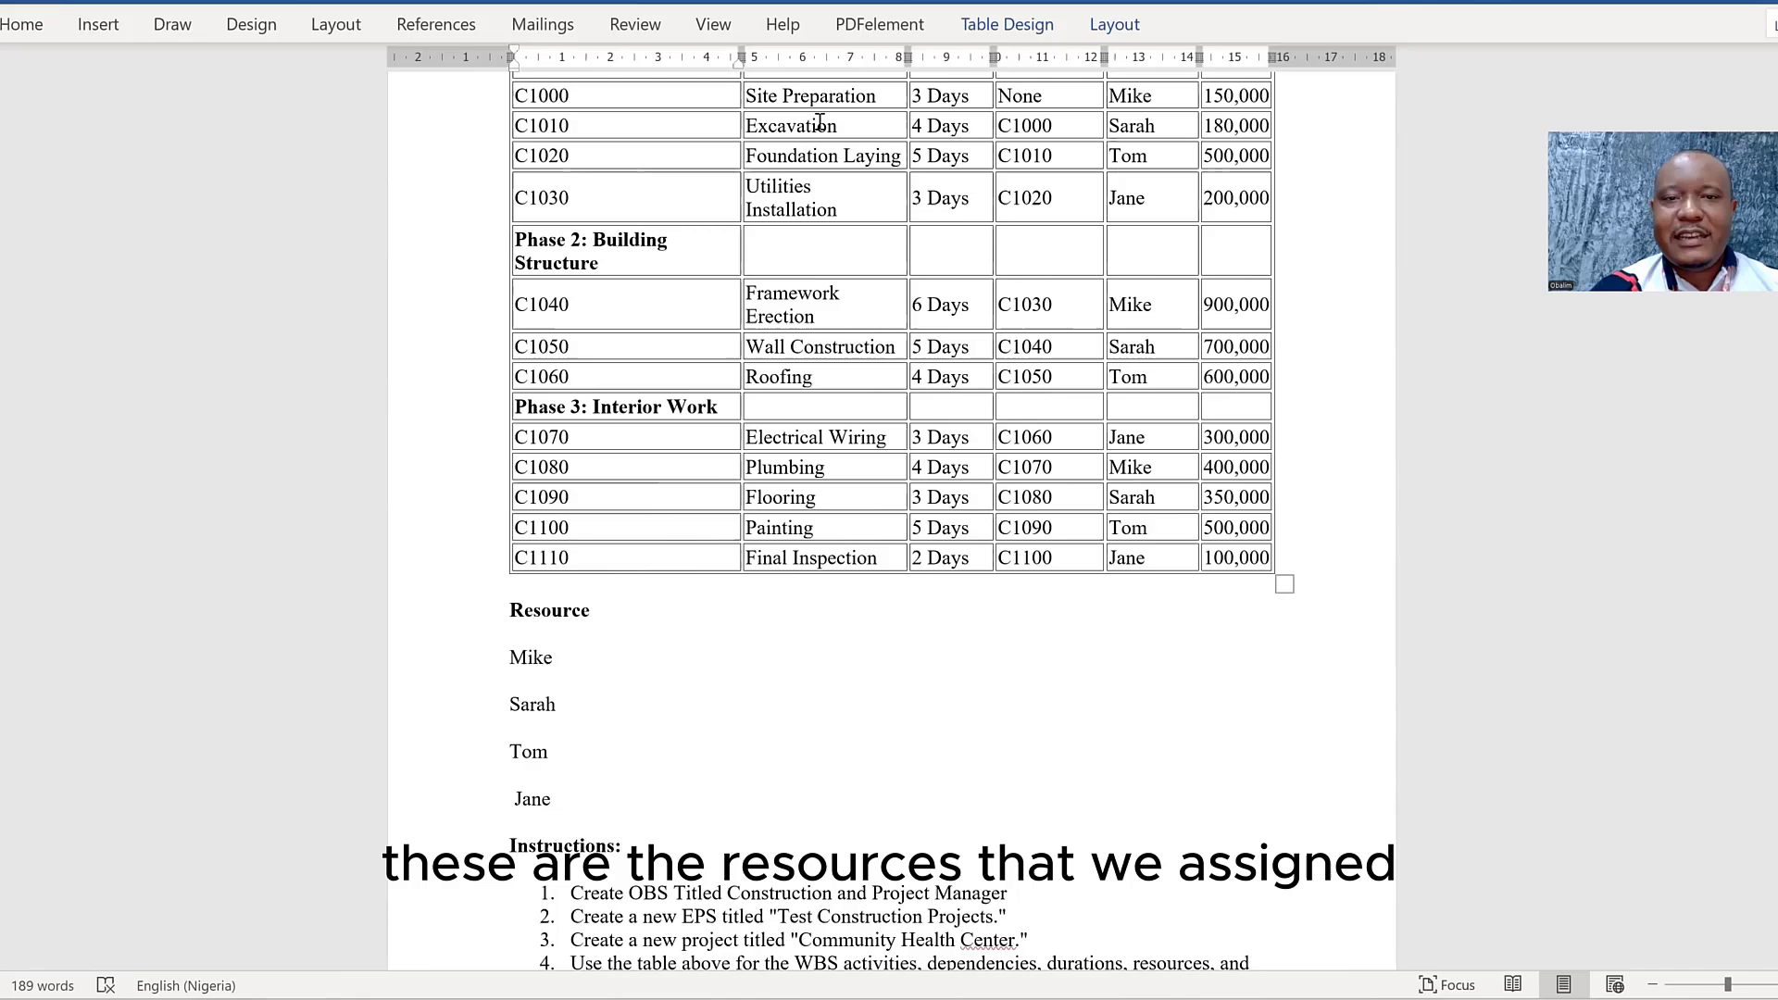
scroll("down", 3)
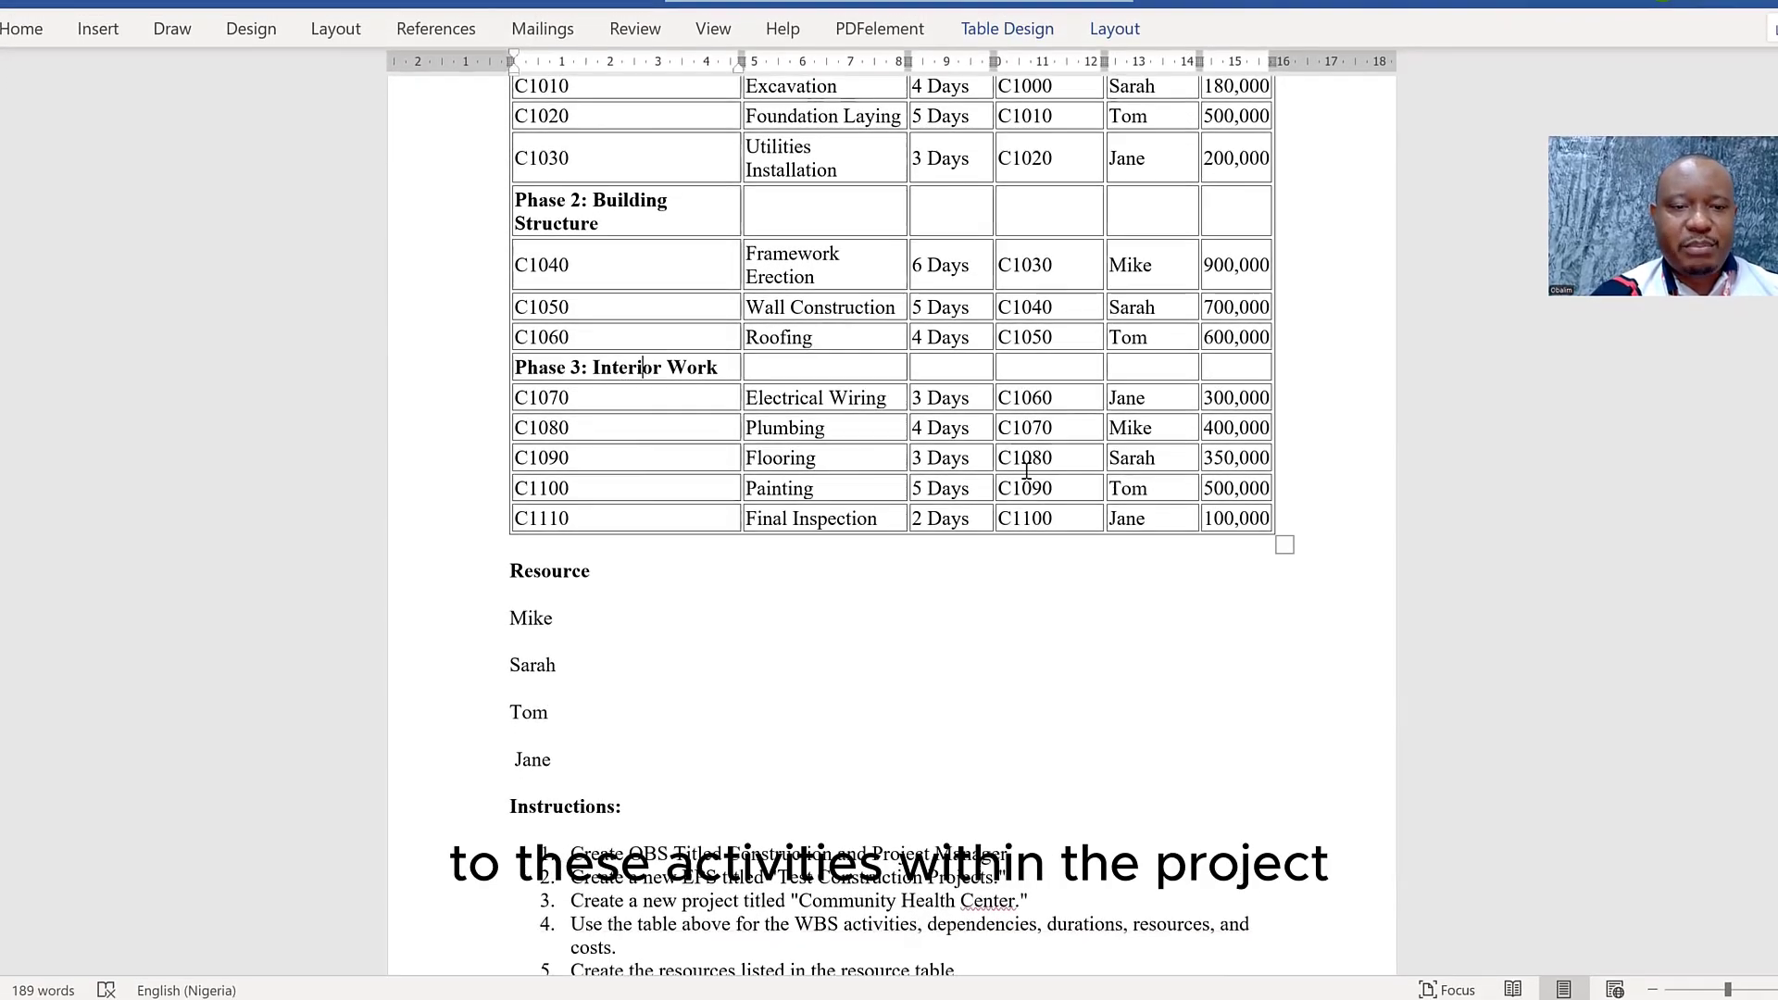
scroll("down", 3)
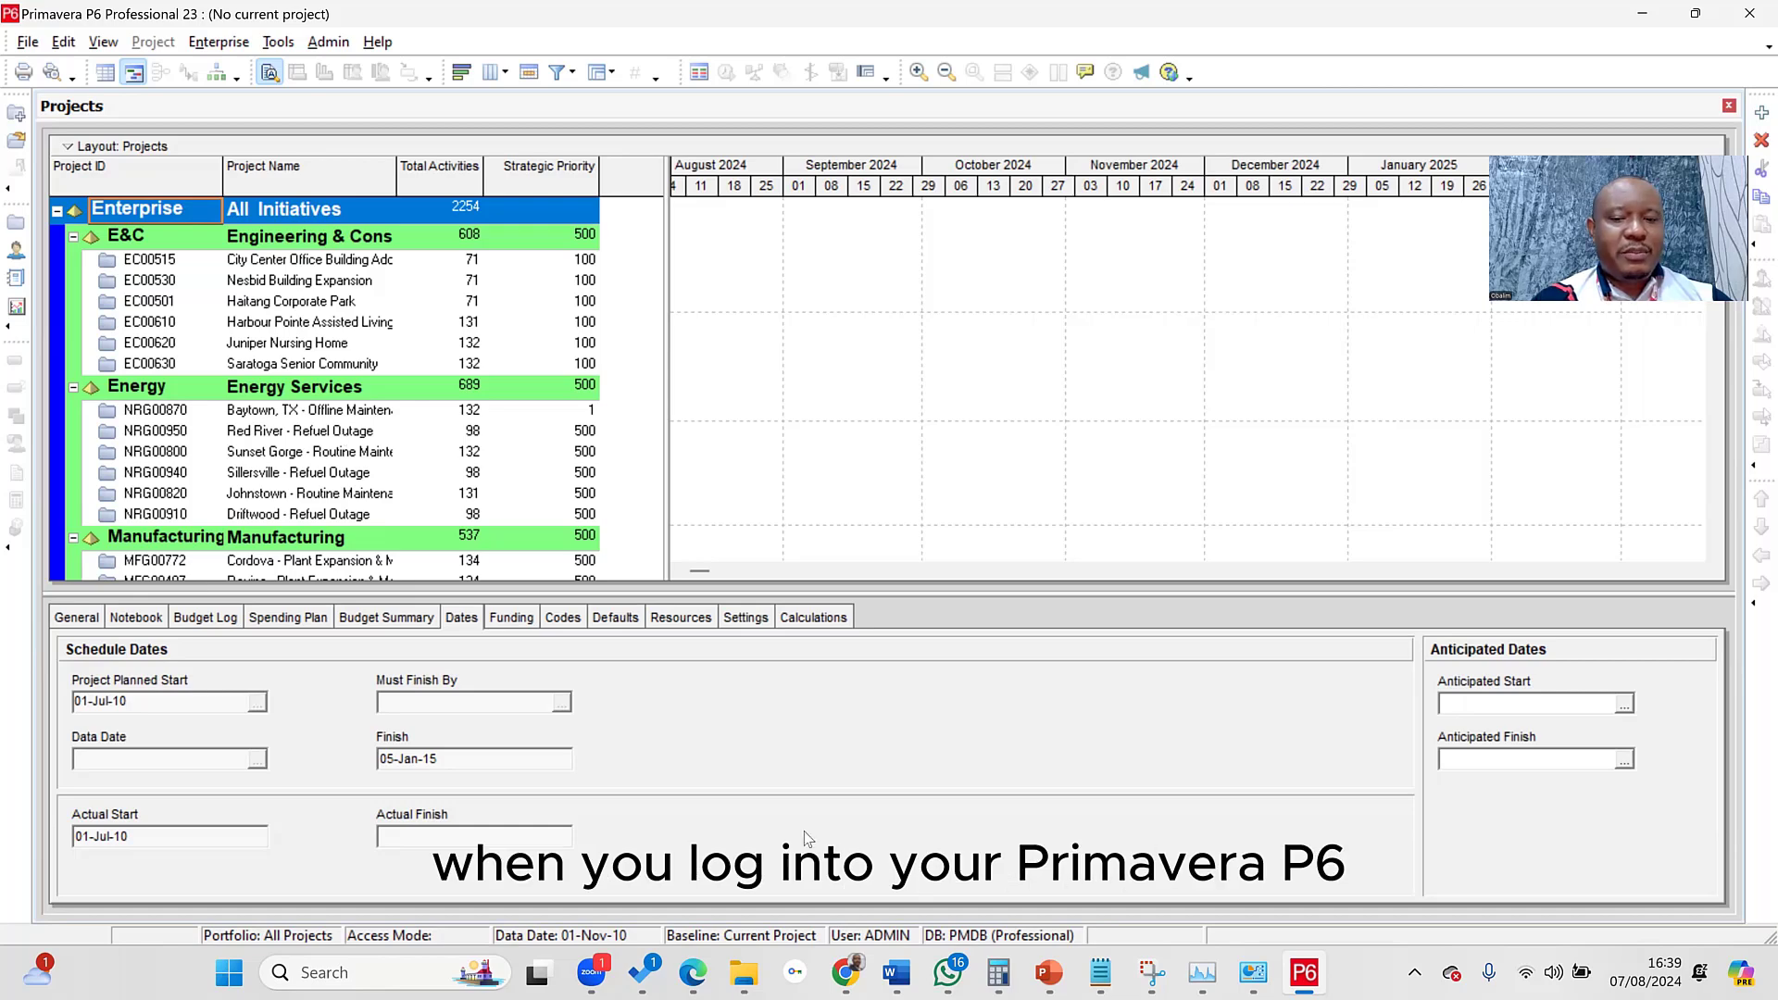
mouse_move(930, 746)
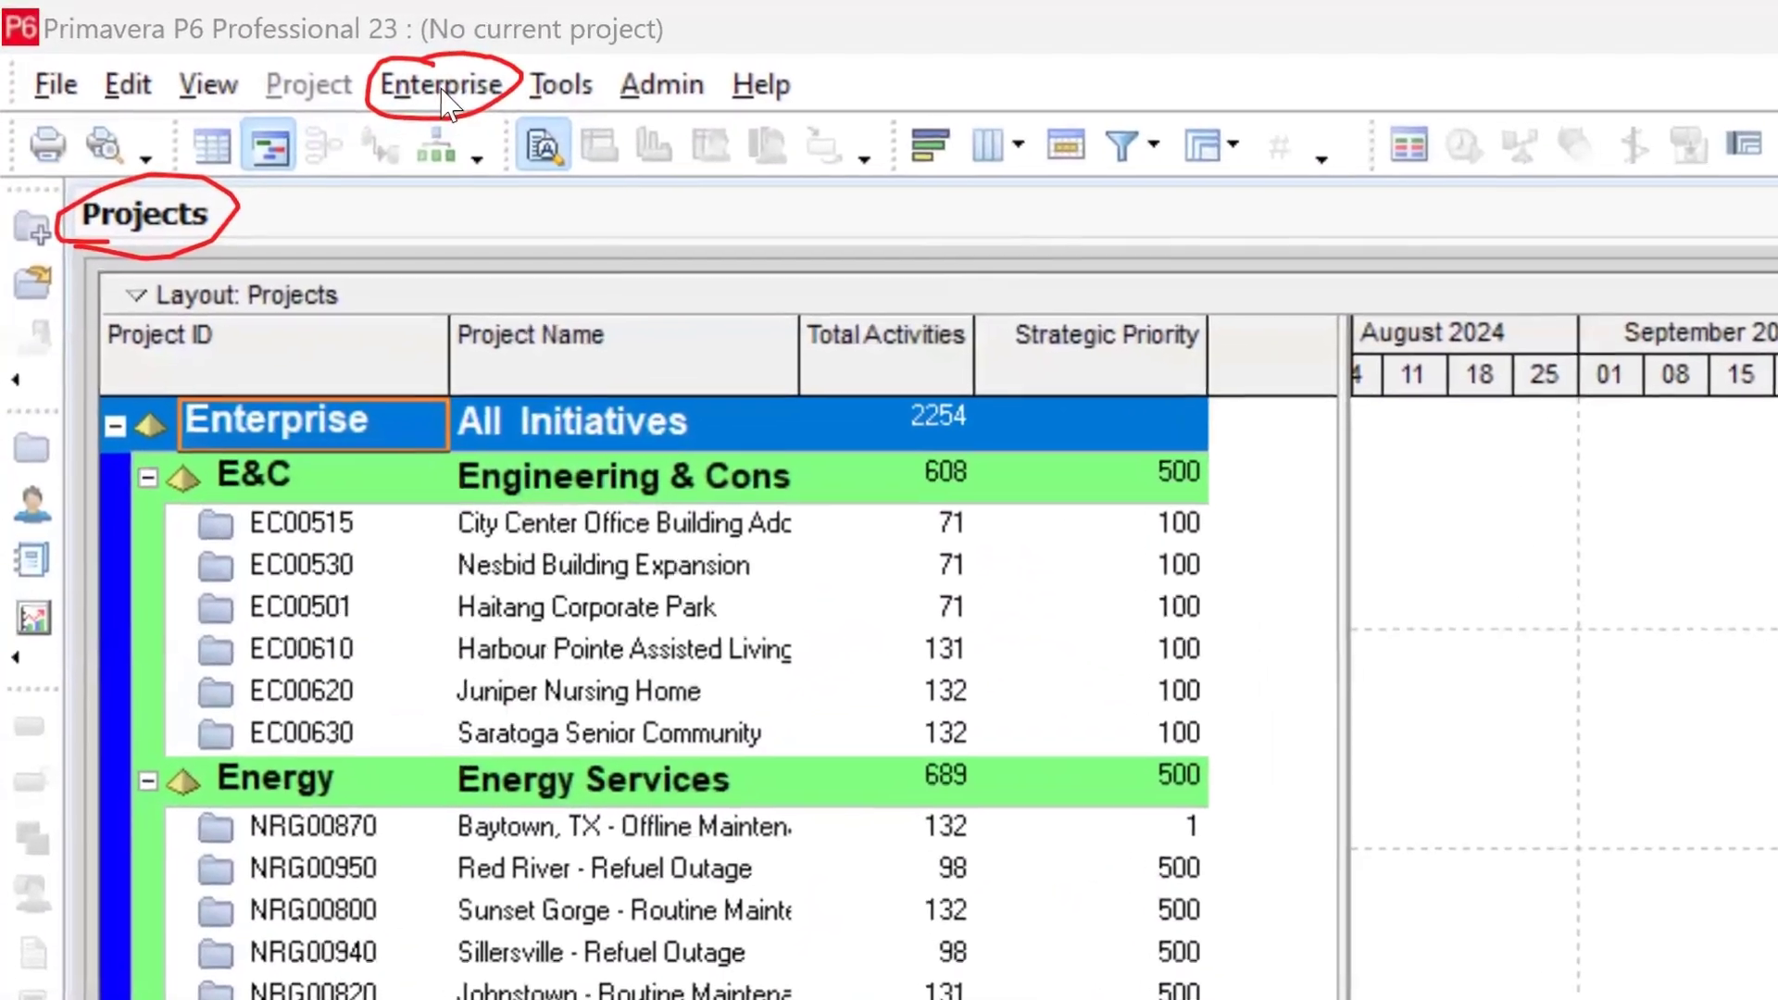
Step: Add a new OBS element under Enterprise via Enterprise > OBS, accepting the show-all-elements filter message
left_click(447, 85)
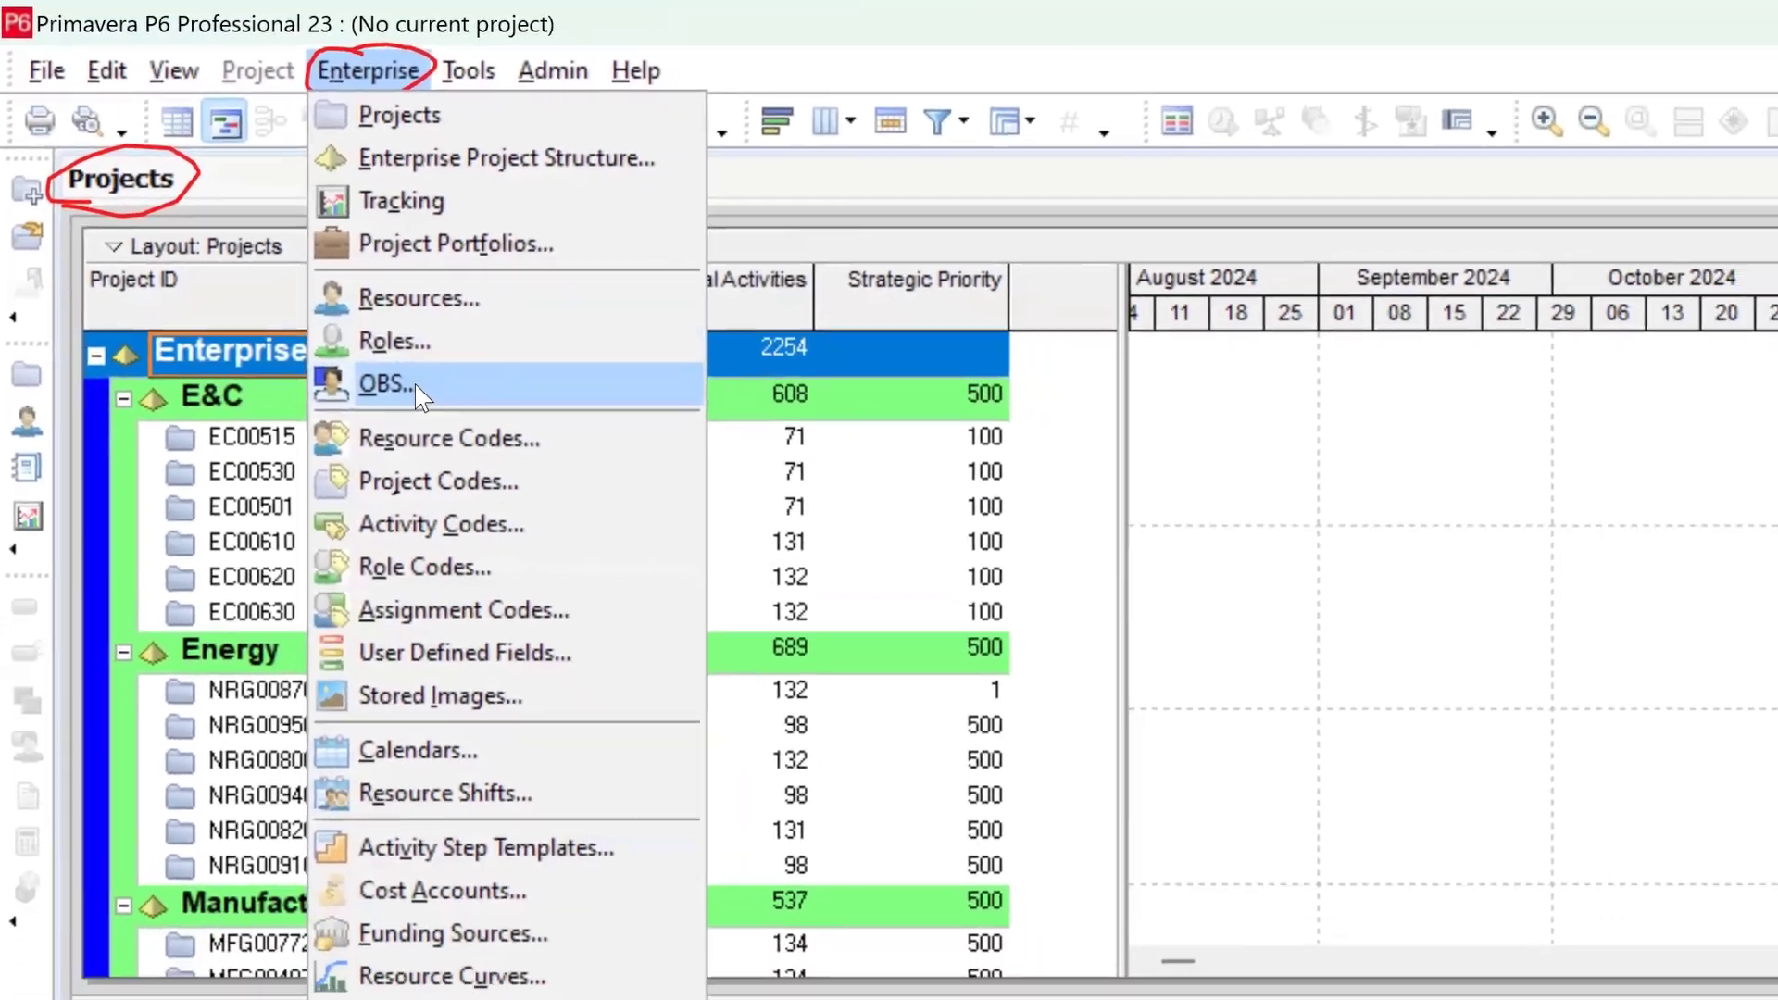
left_click(386, 385)
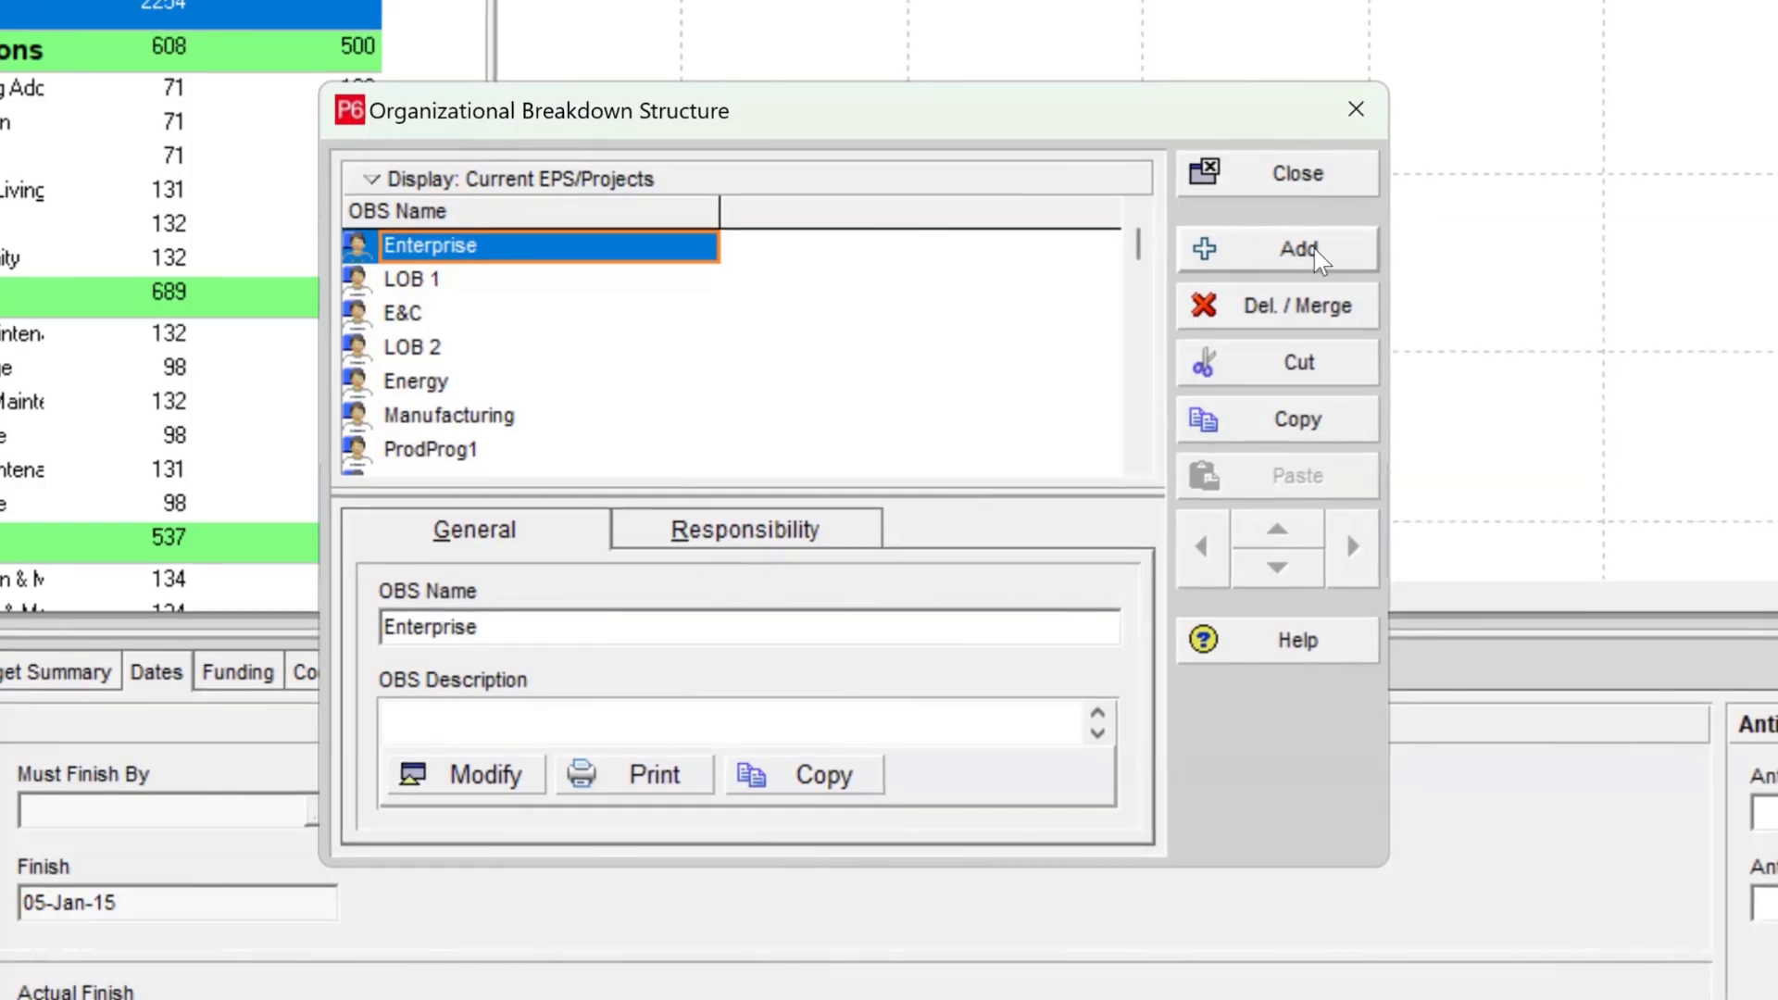
left_click(1296, 249)
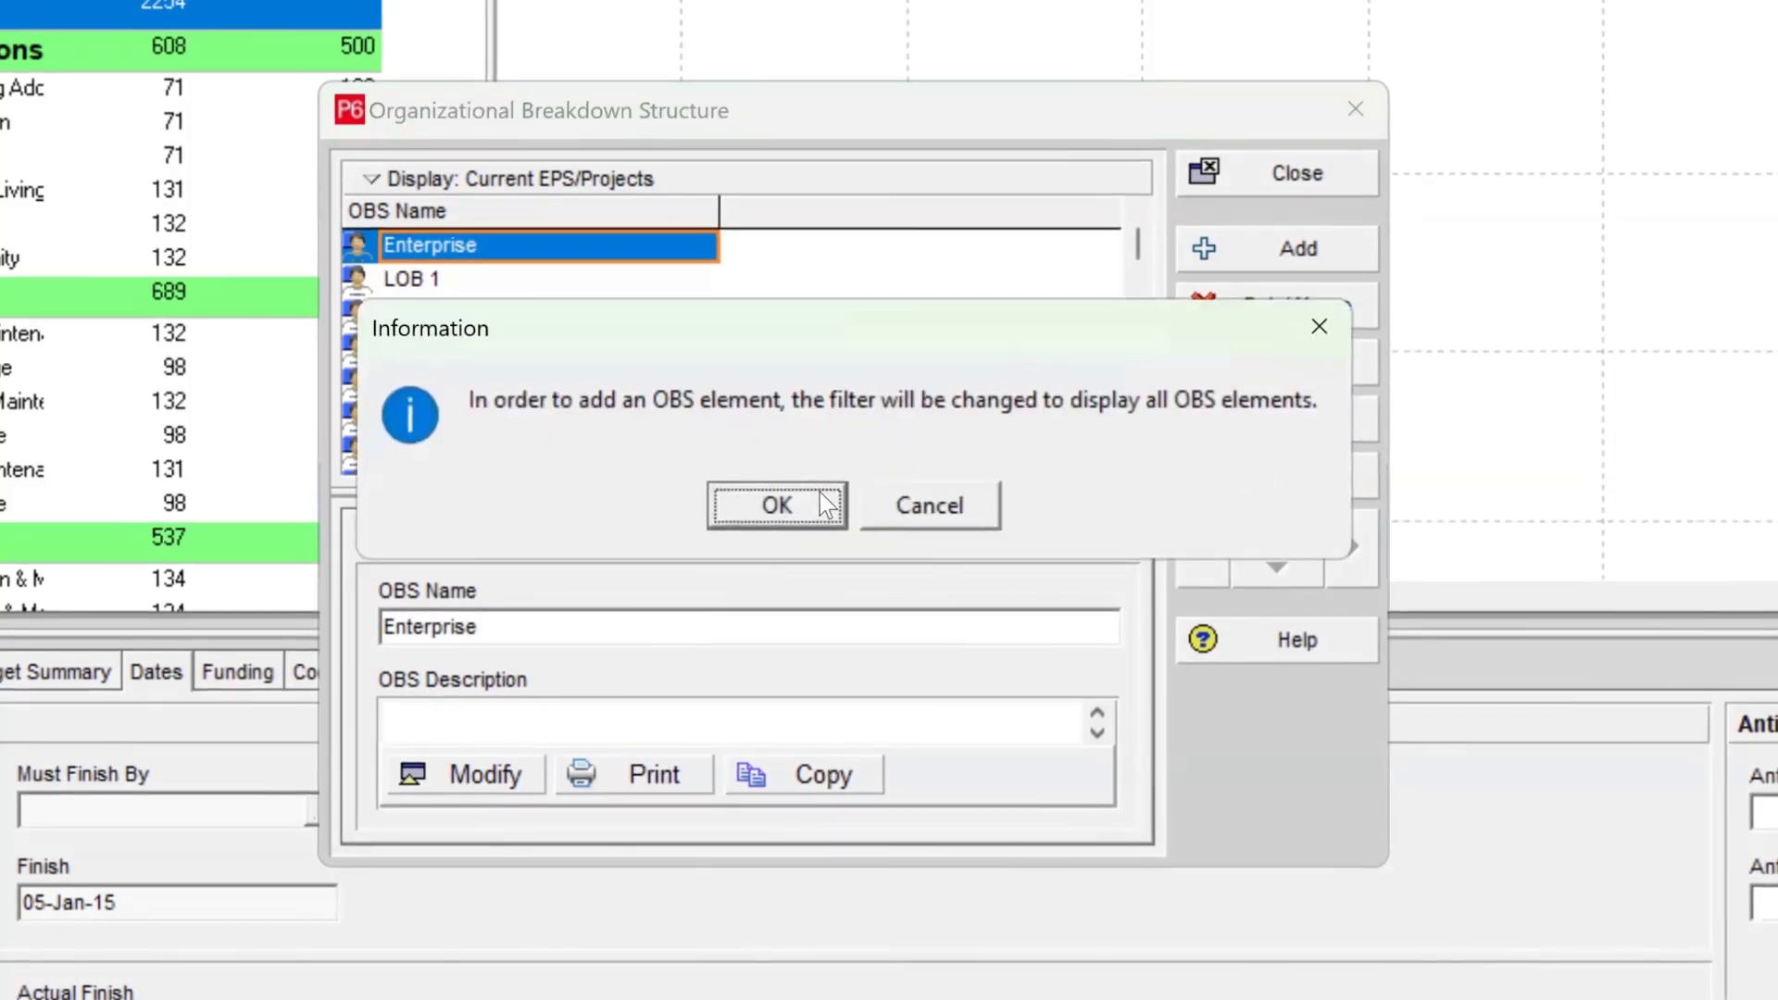
left_click(776, 504)
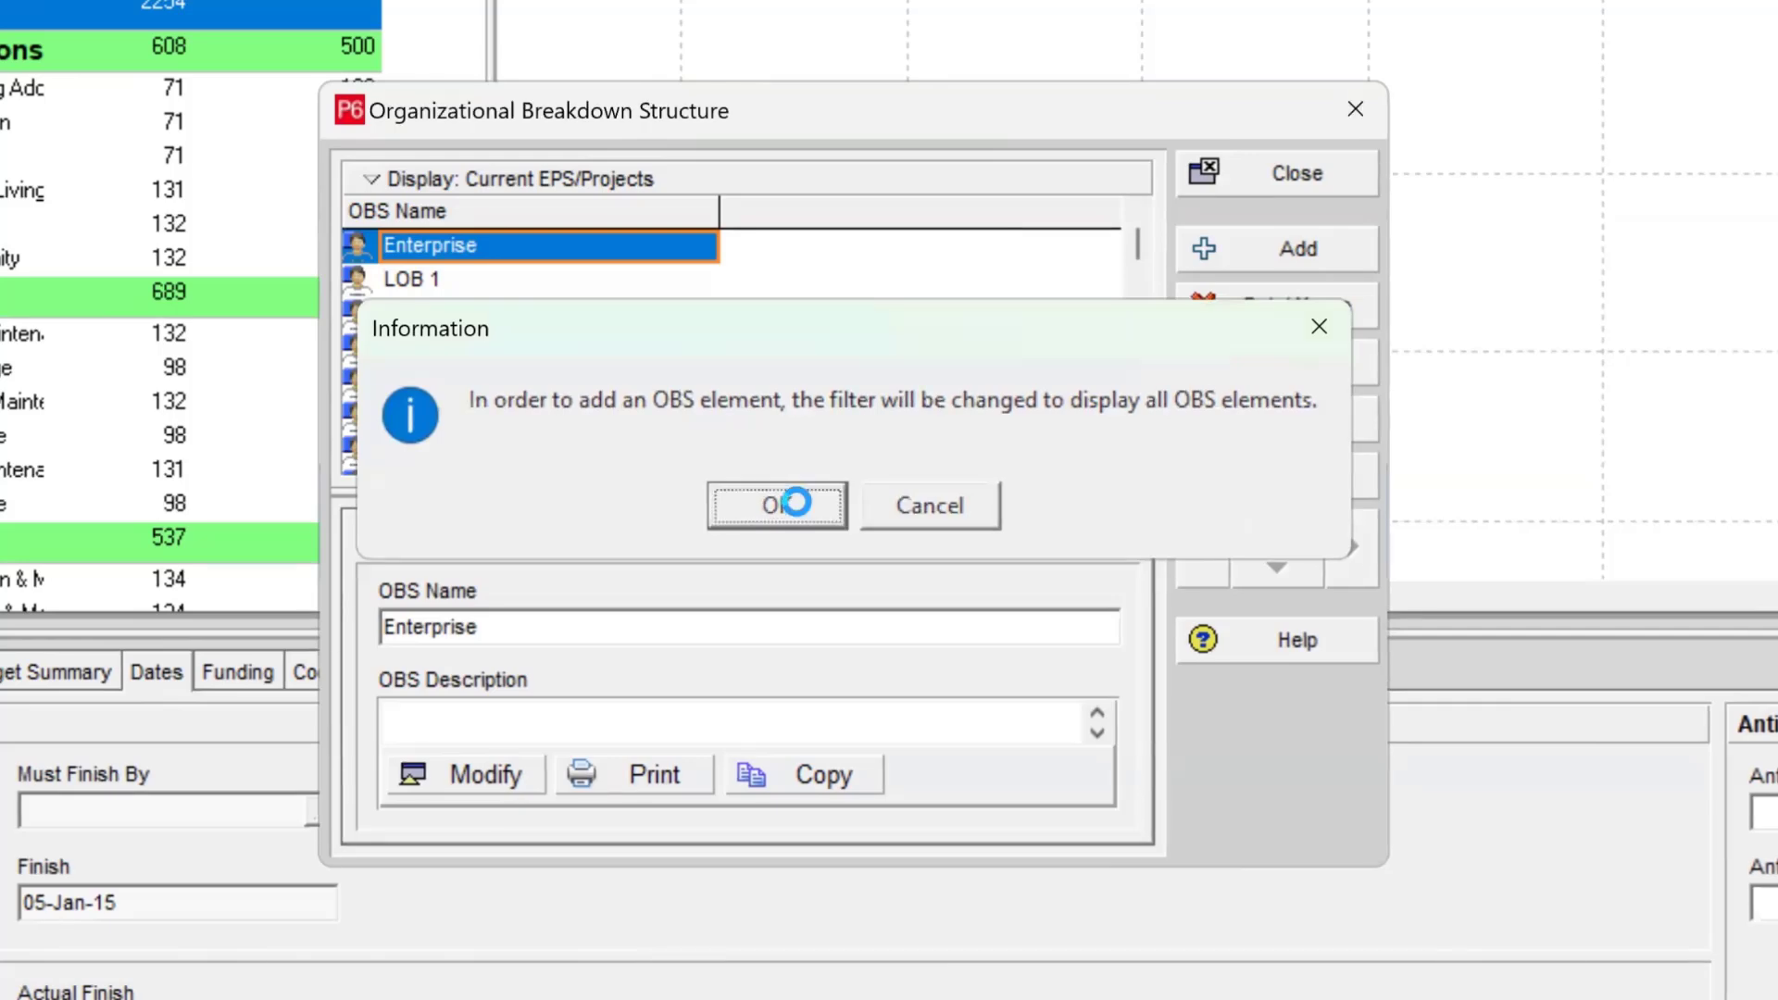
left_click(776, 505)
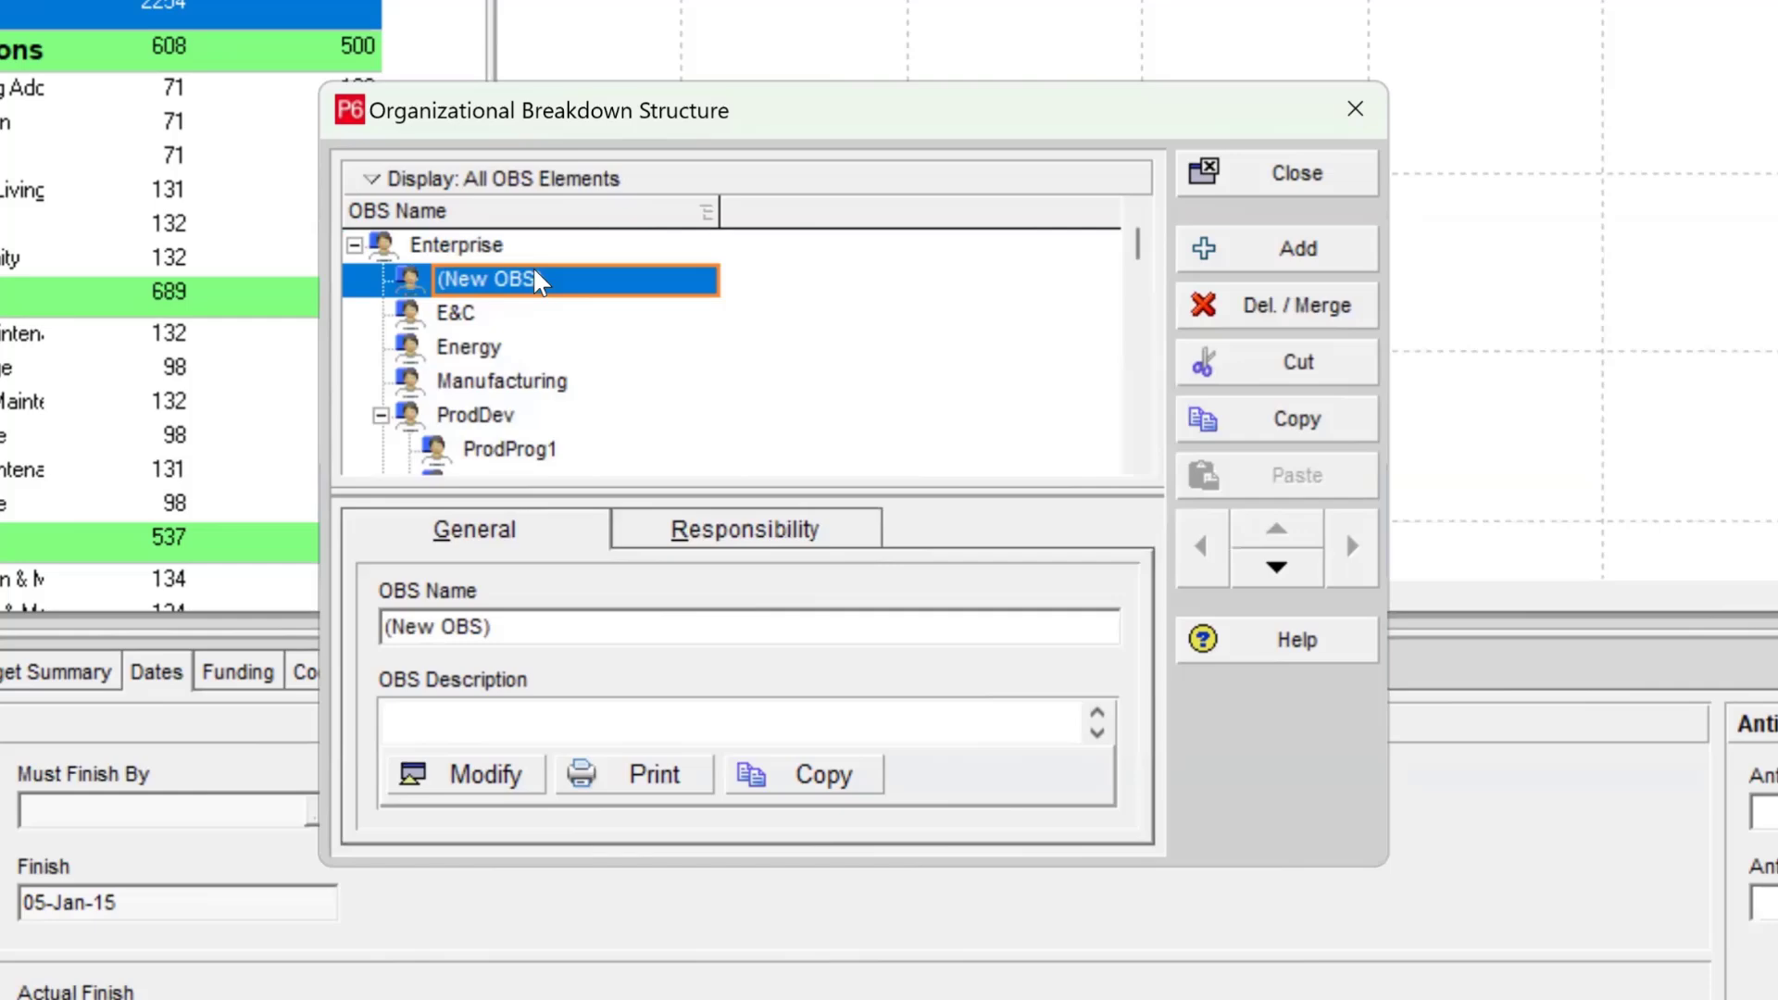
Step: Rename the new OBS element to 'Construction'
double_click(487, 279)
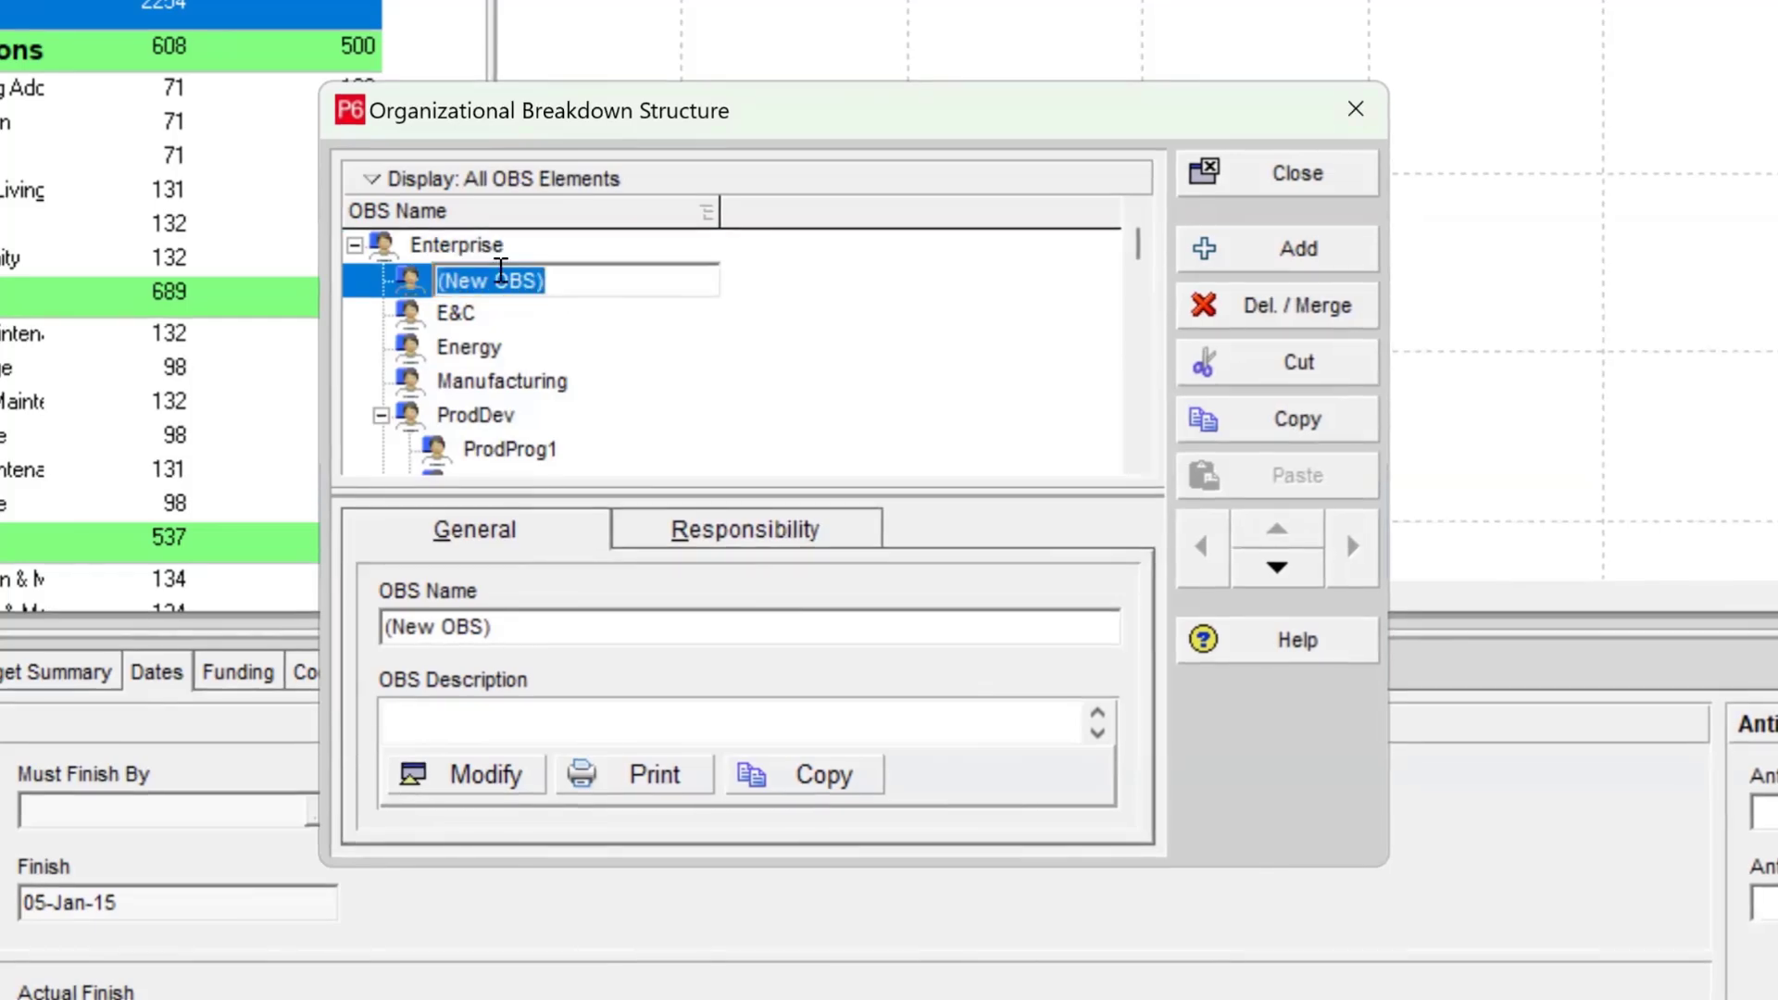
type("Const")
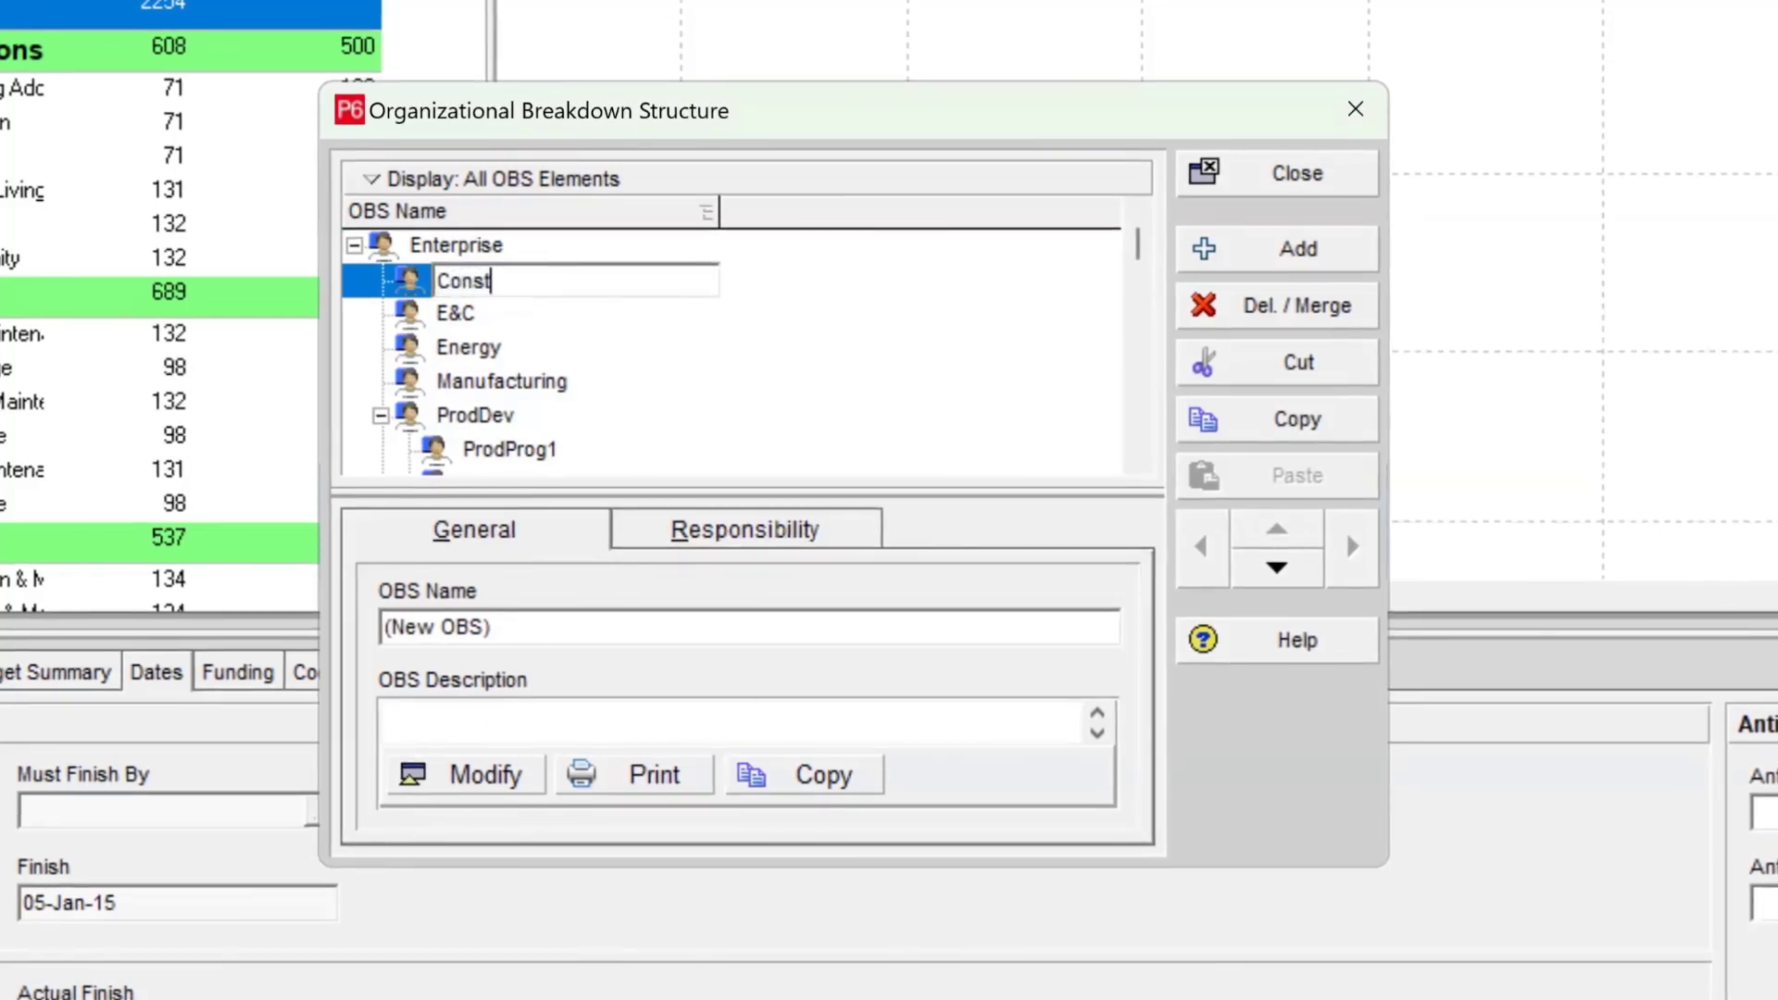
type("ruction")
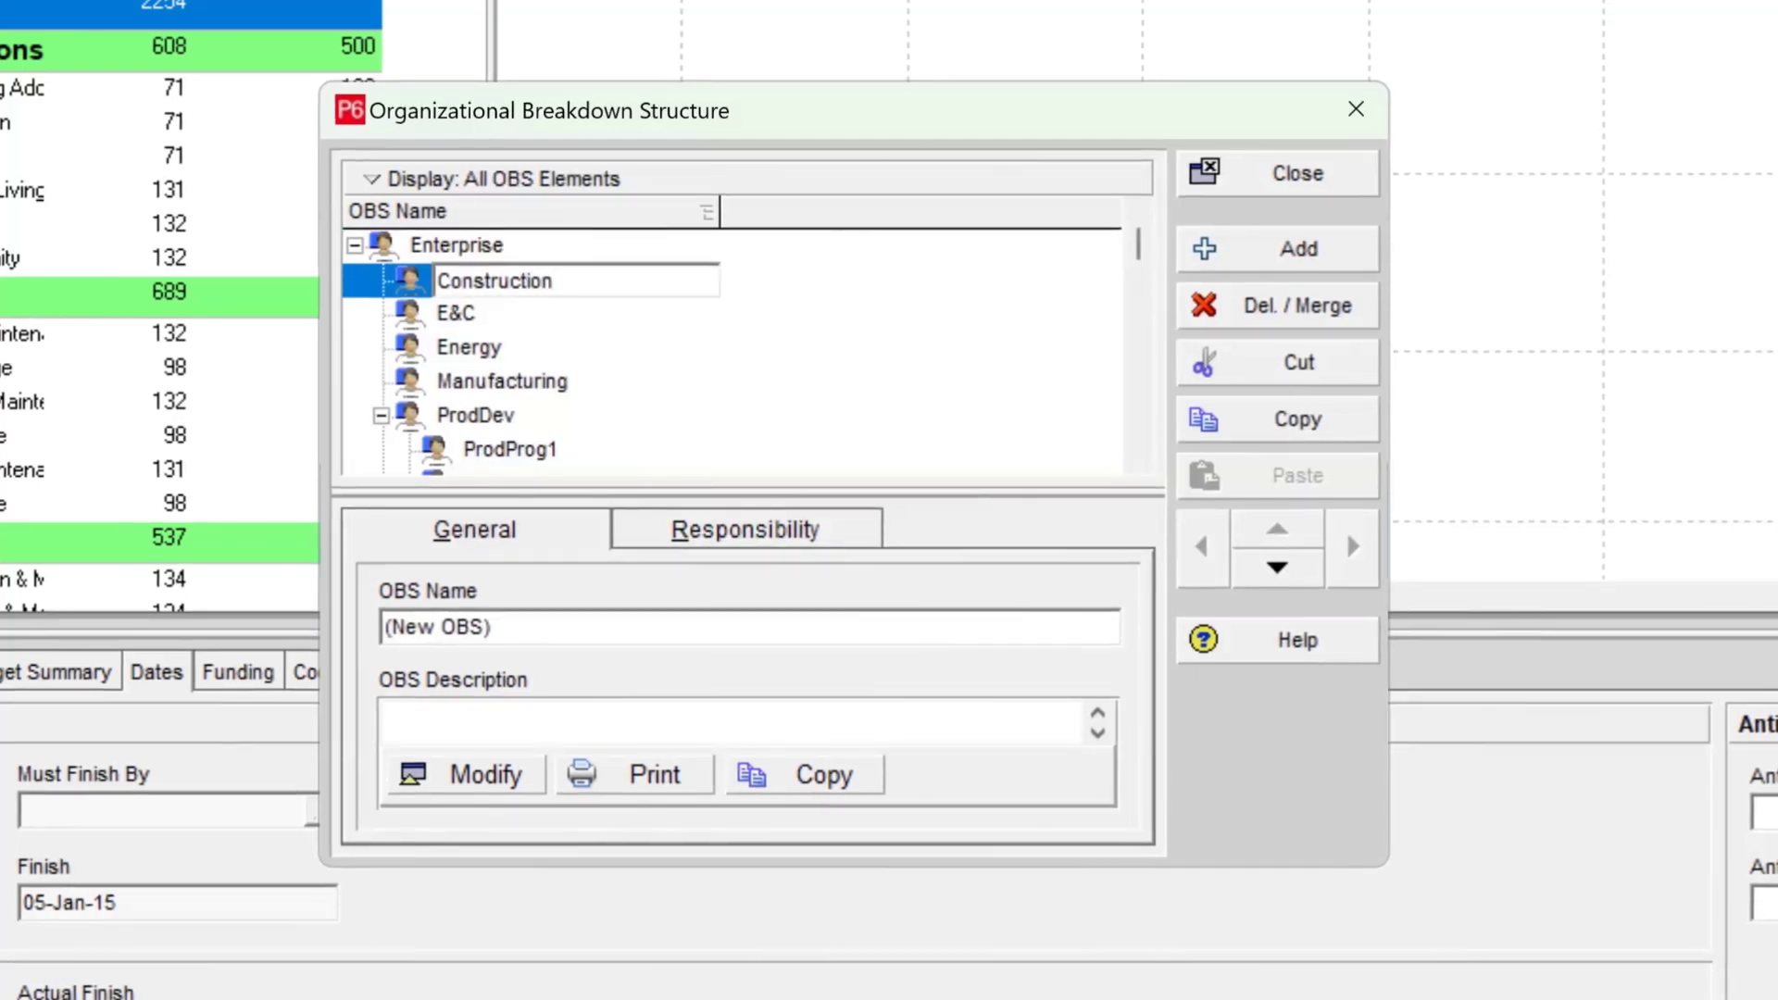
double_click(493, 280)
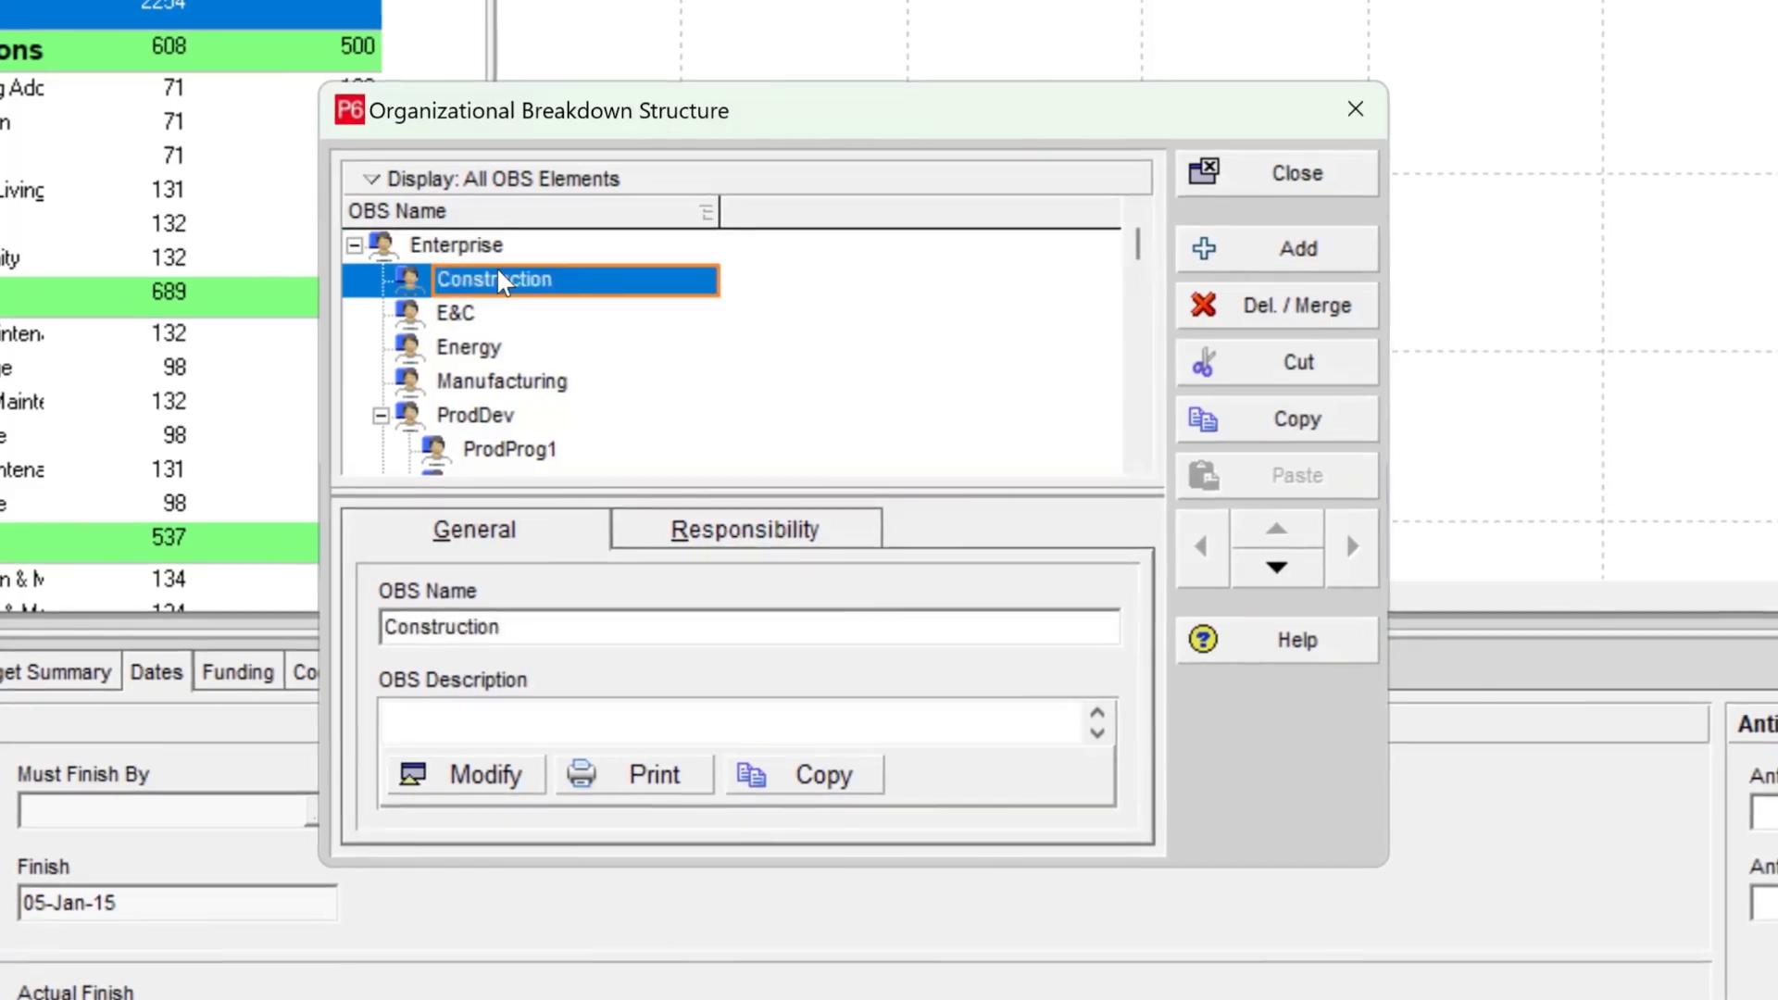
mouse_move(1027, 265)
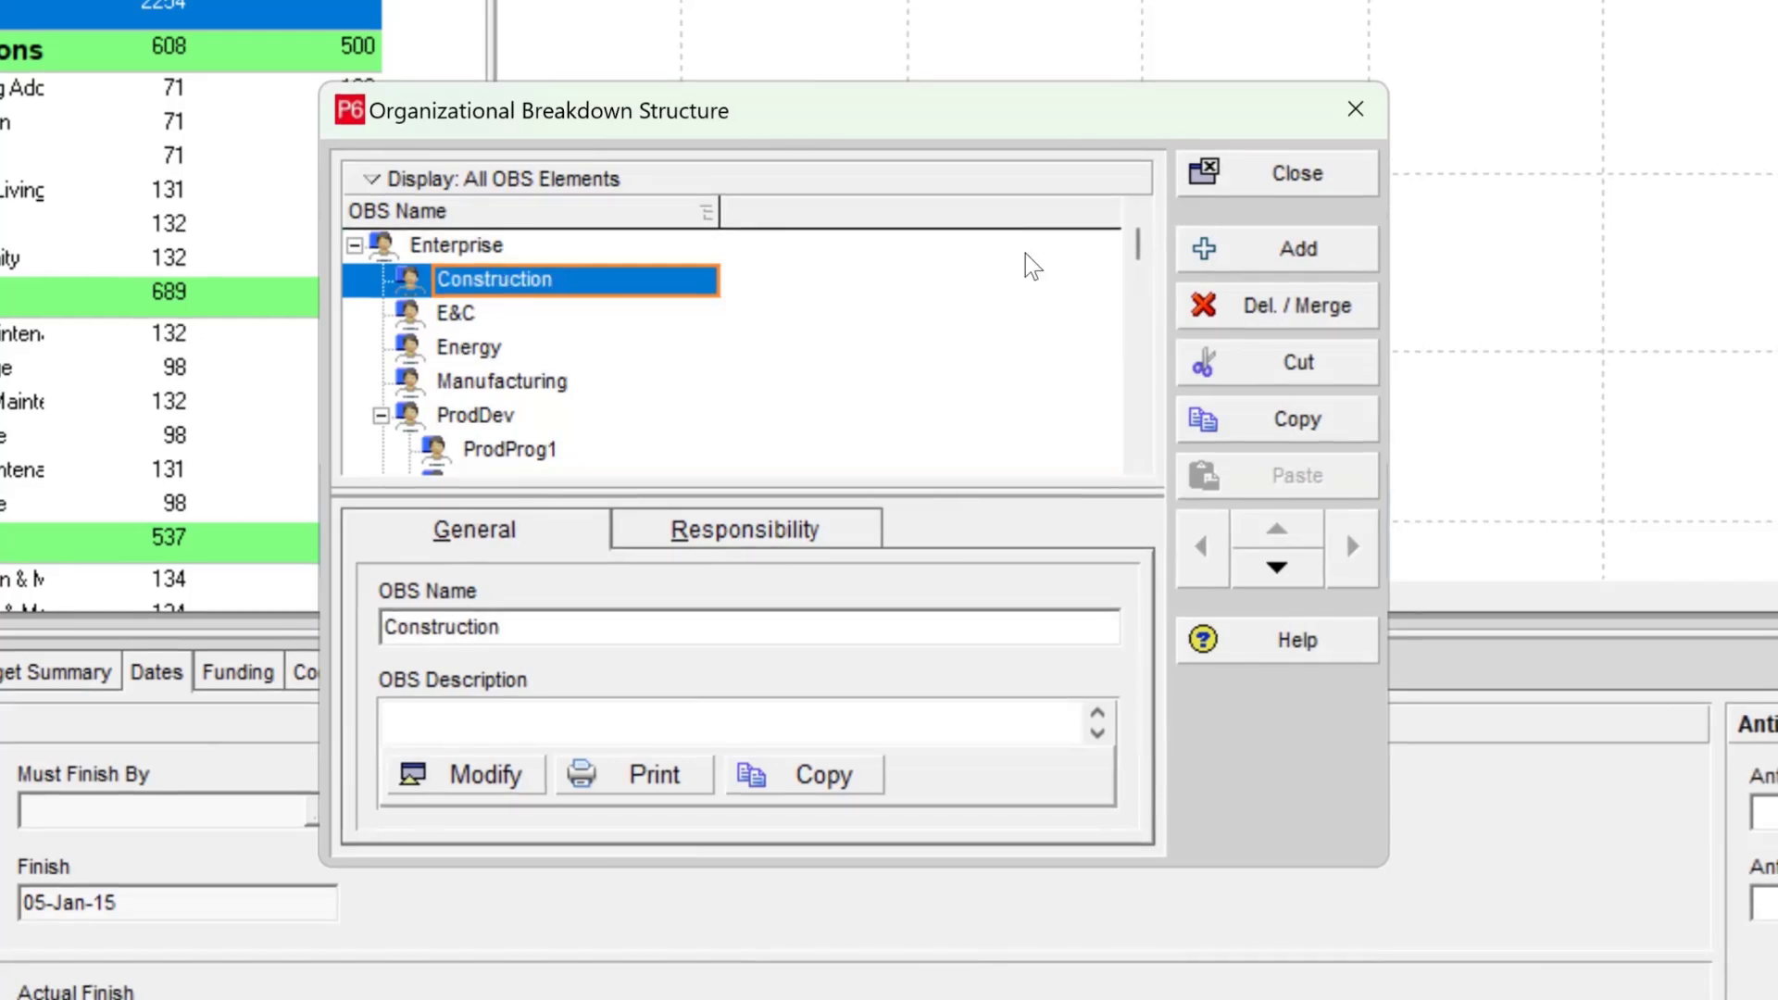
Step: Add another OBS element and name it 'Project Manager'
left_click(1295, 249)
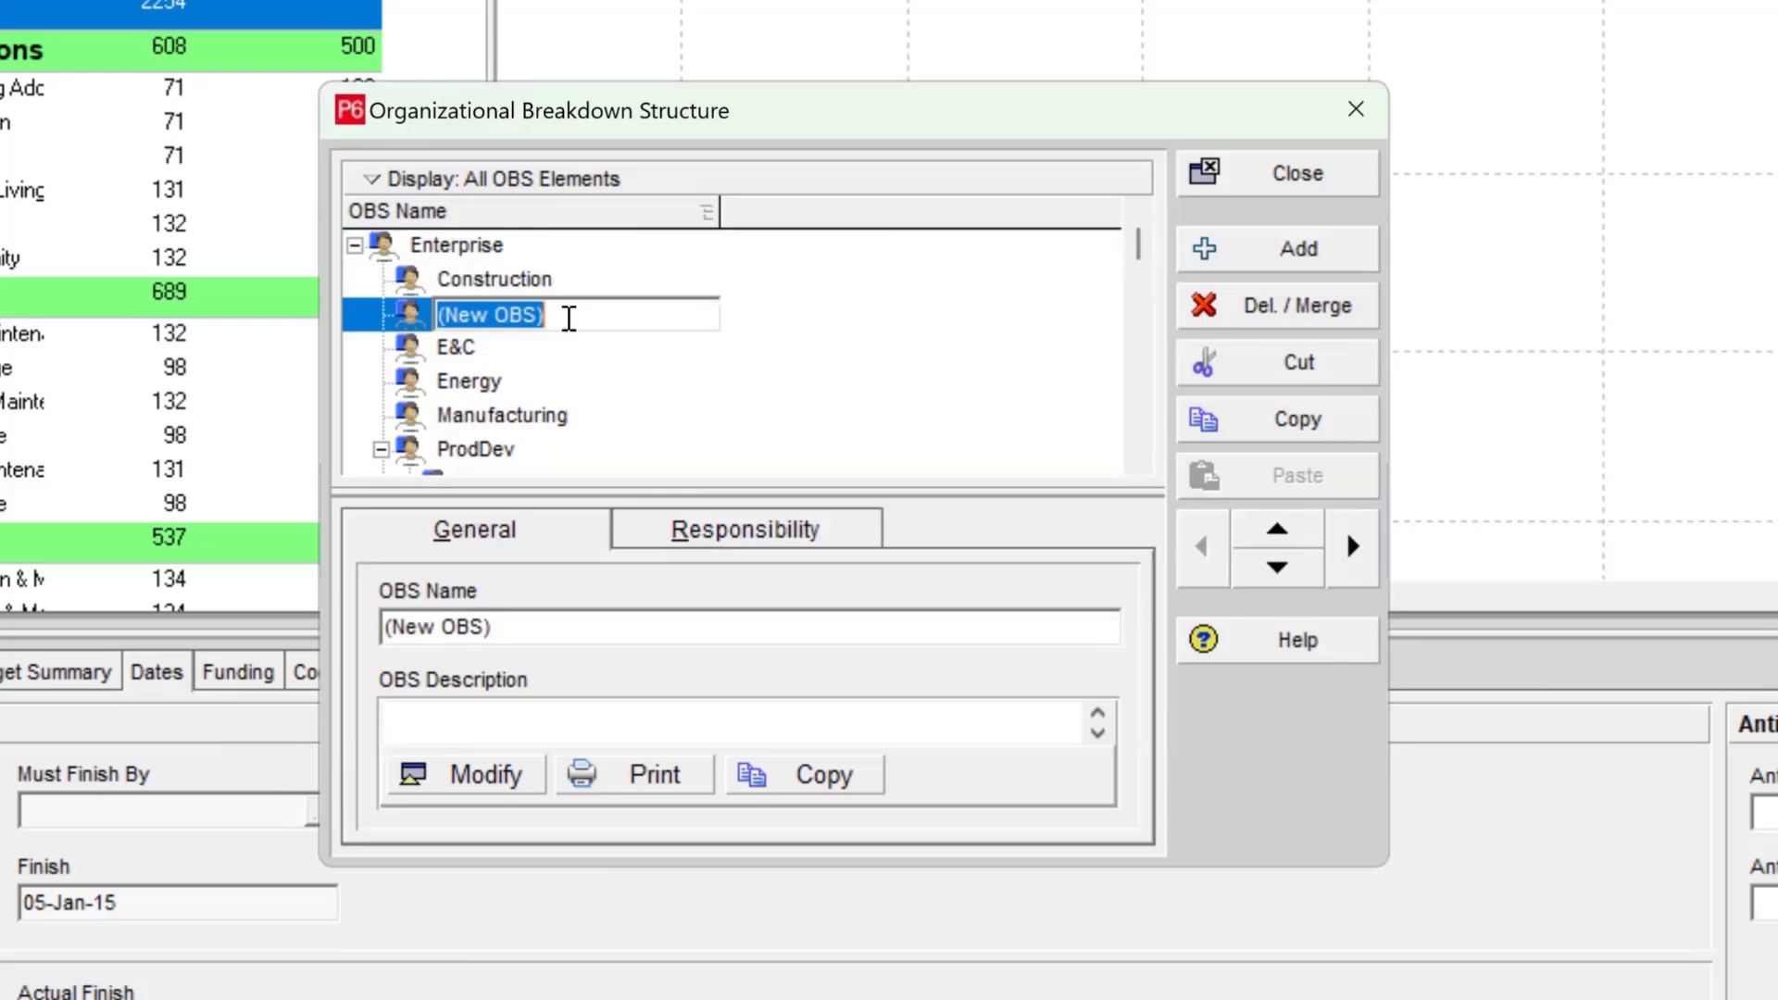
type("Project Ma")
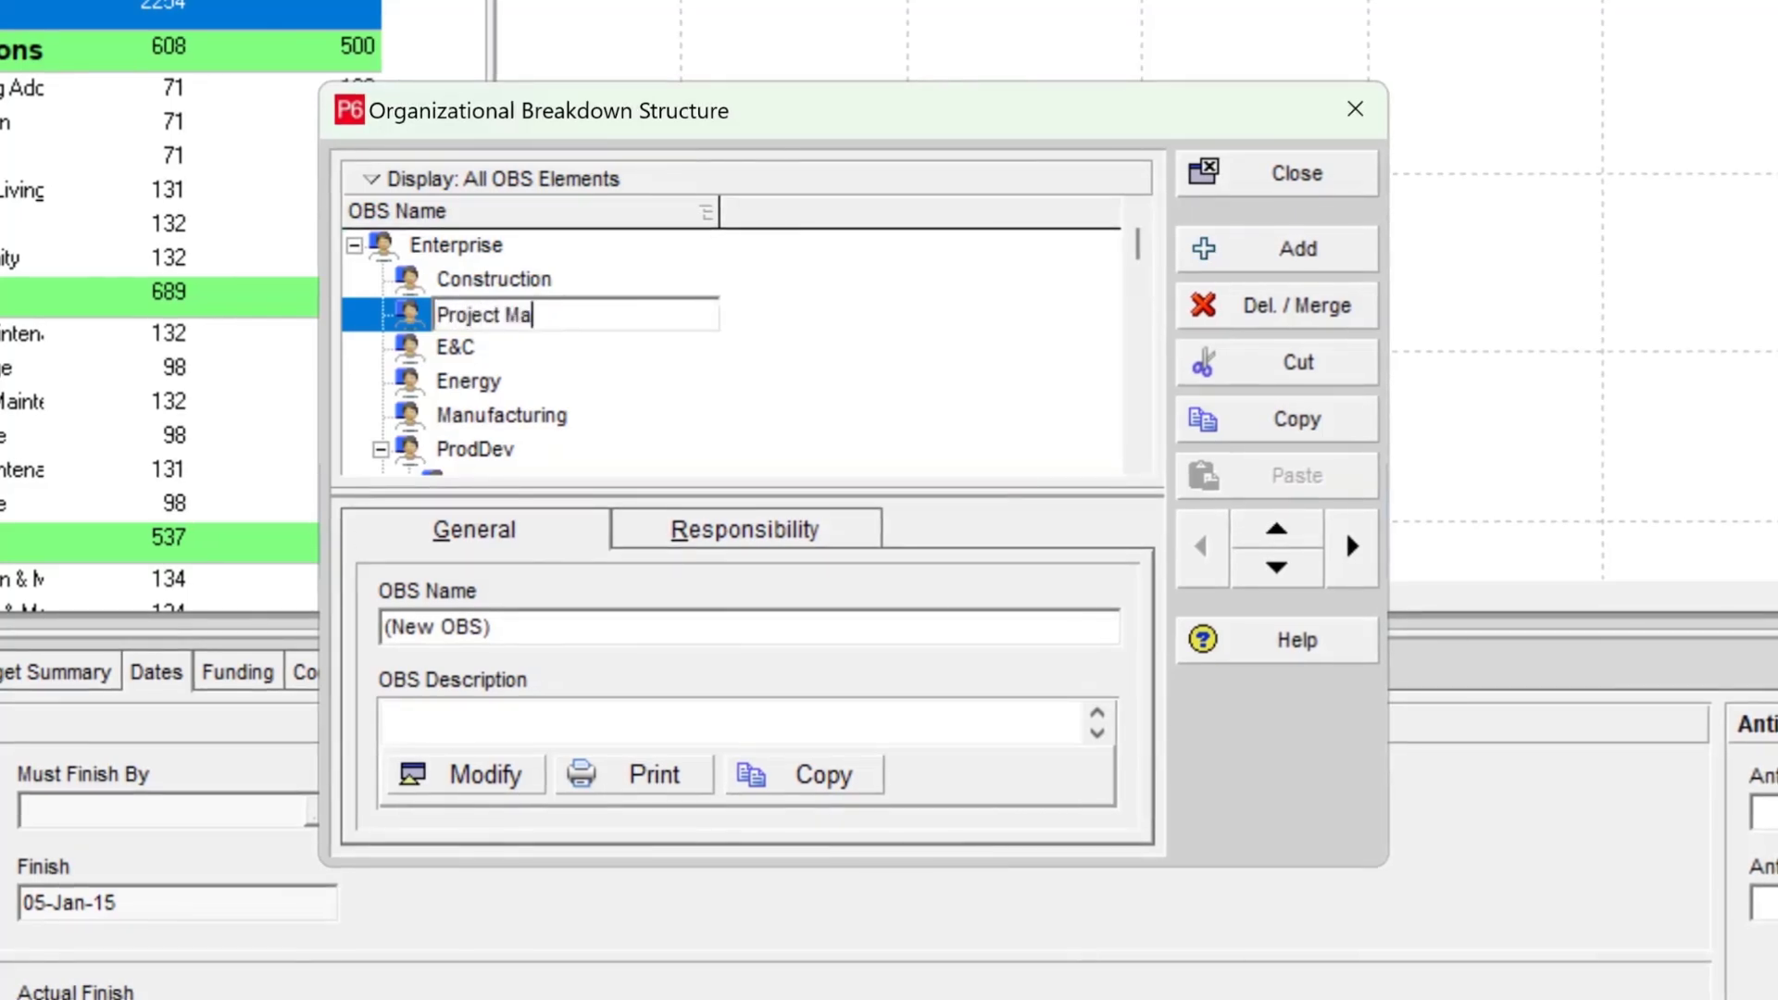
type("nager")
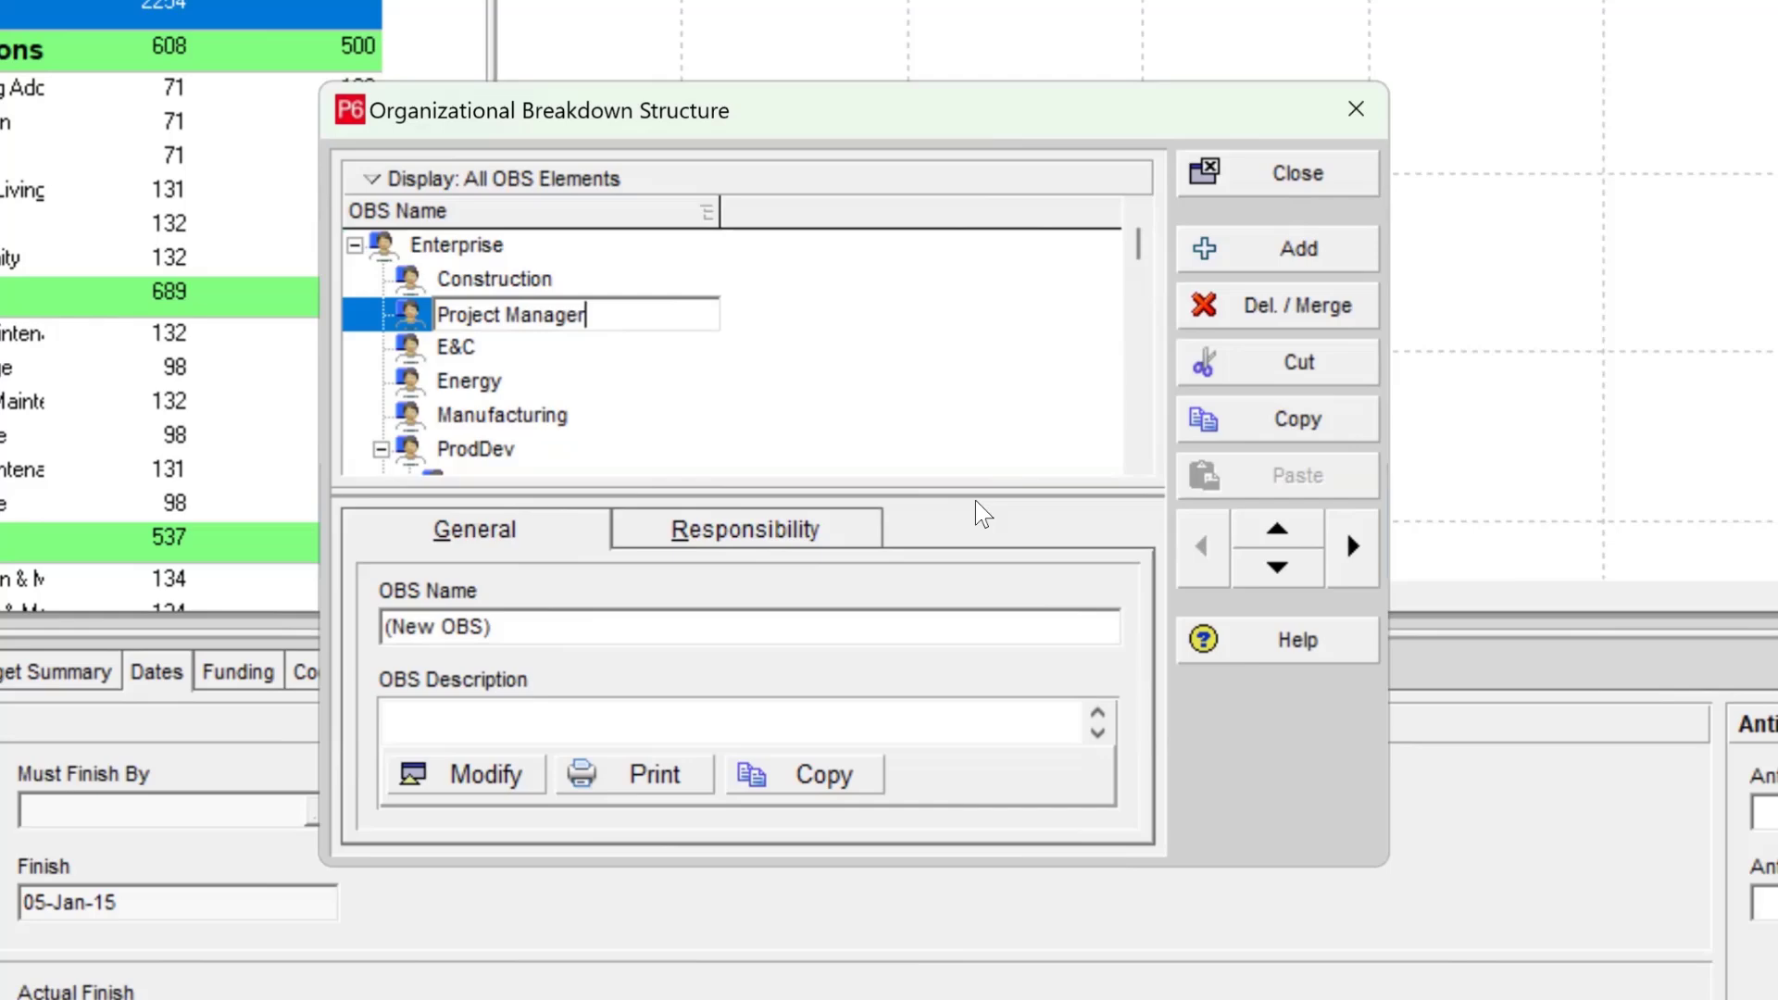
mouse_move(1350, 548)
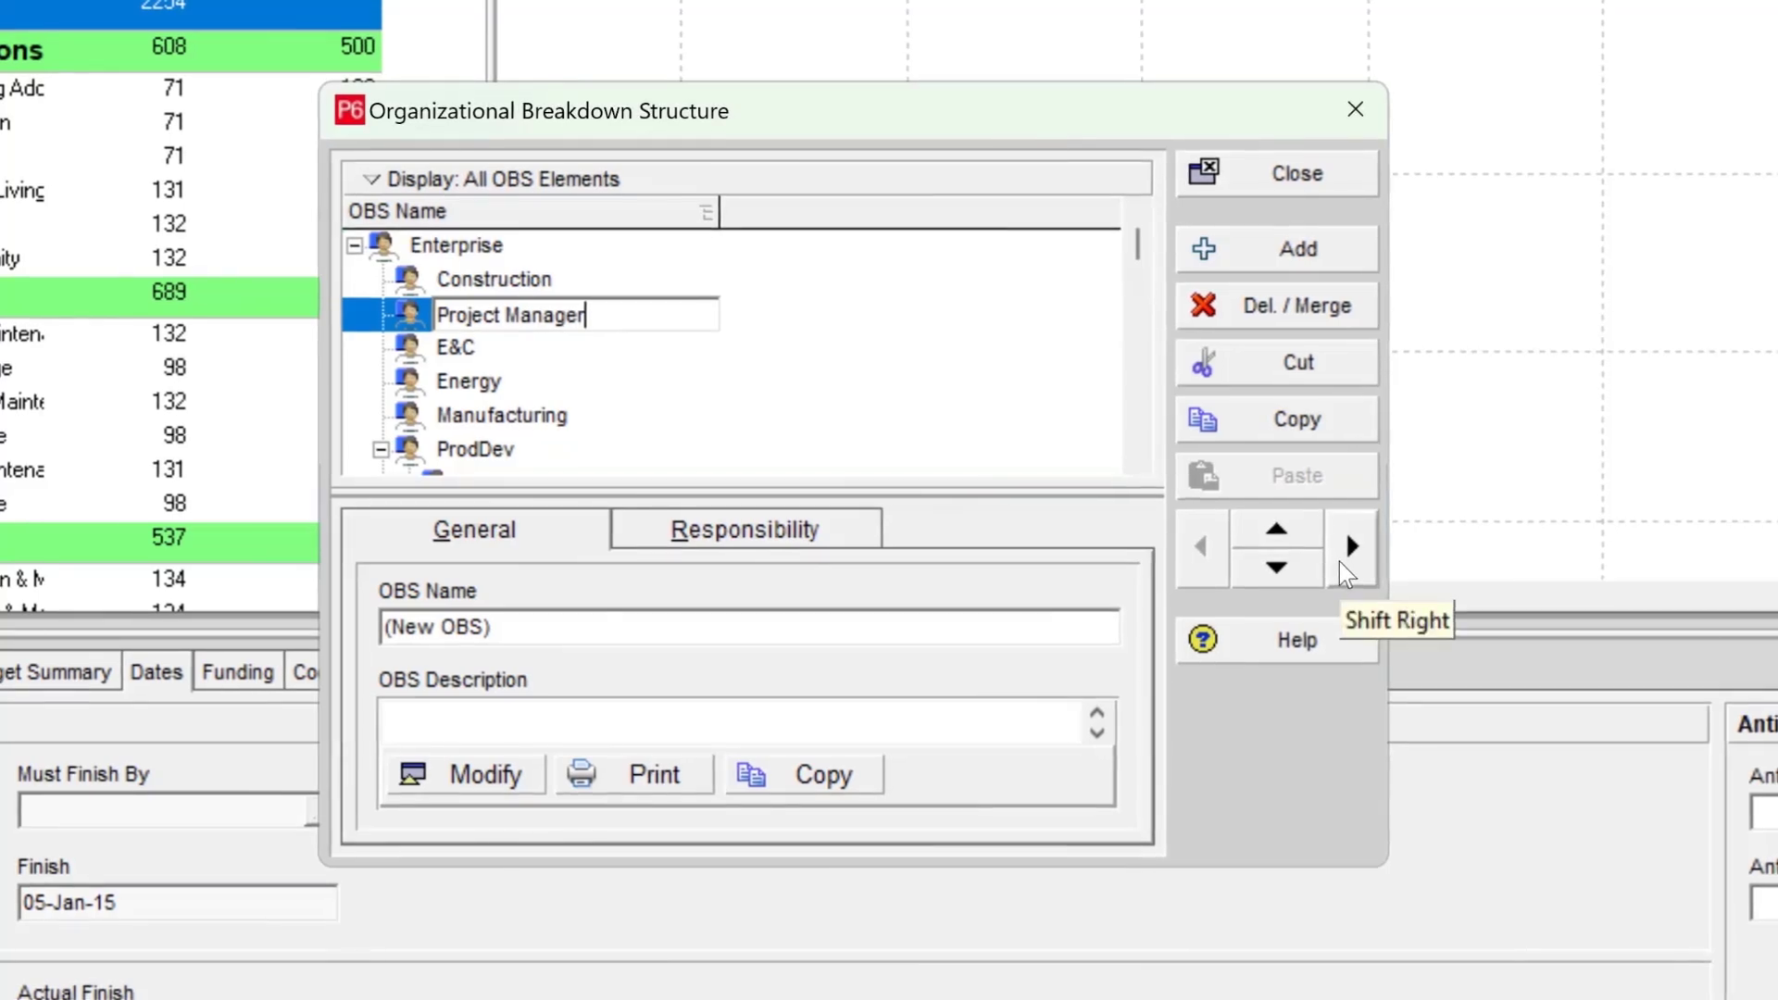
mouse_move(1339, 517)
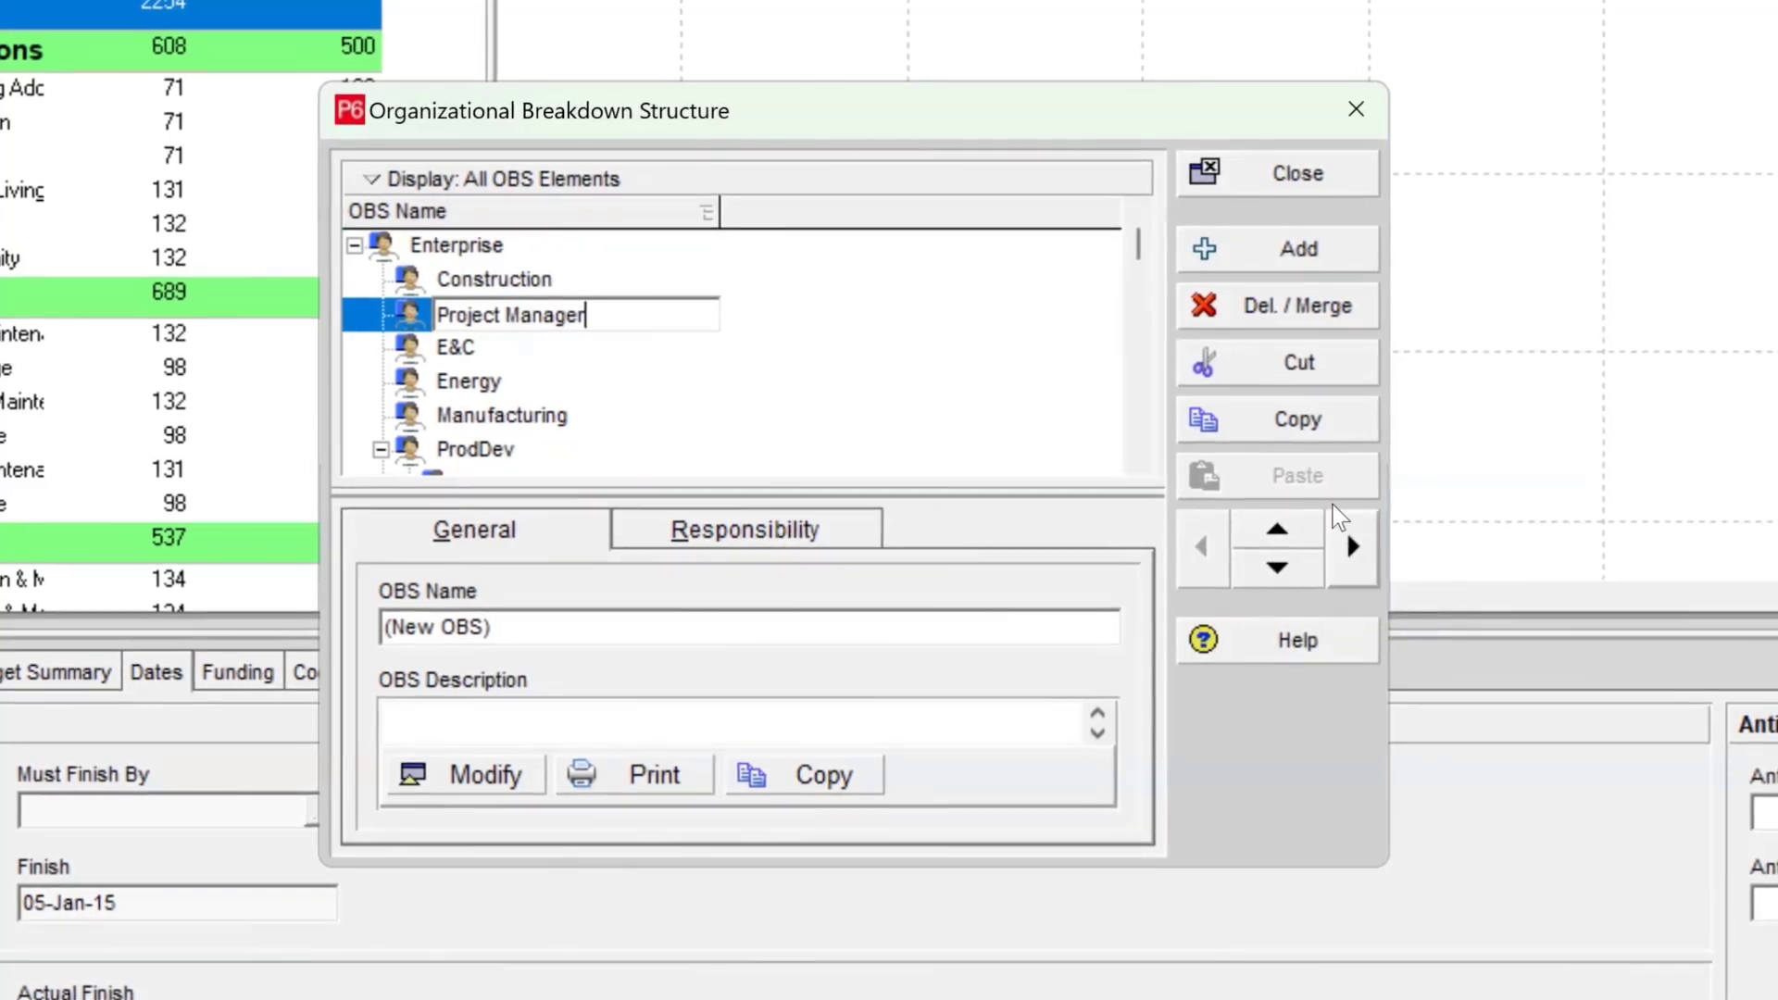
mouse_move(1309, 550)
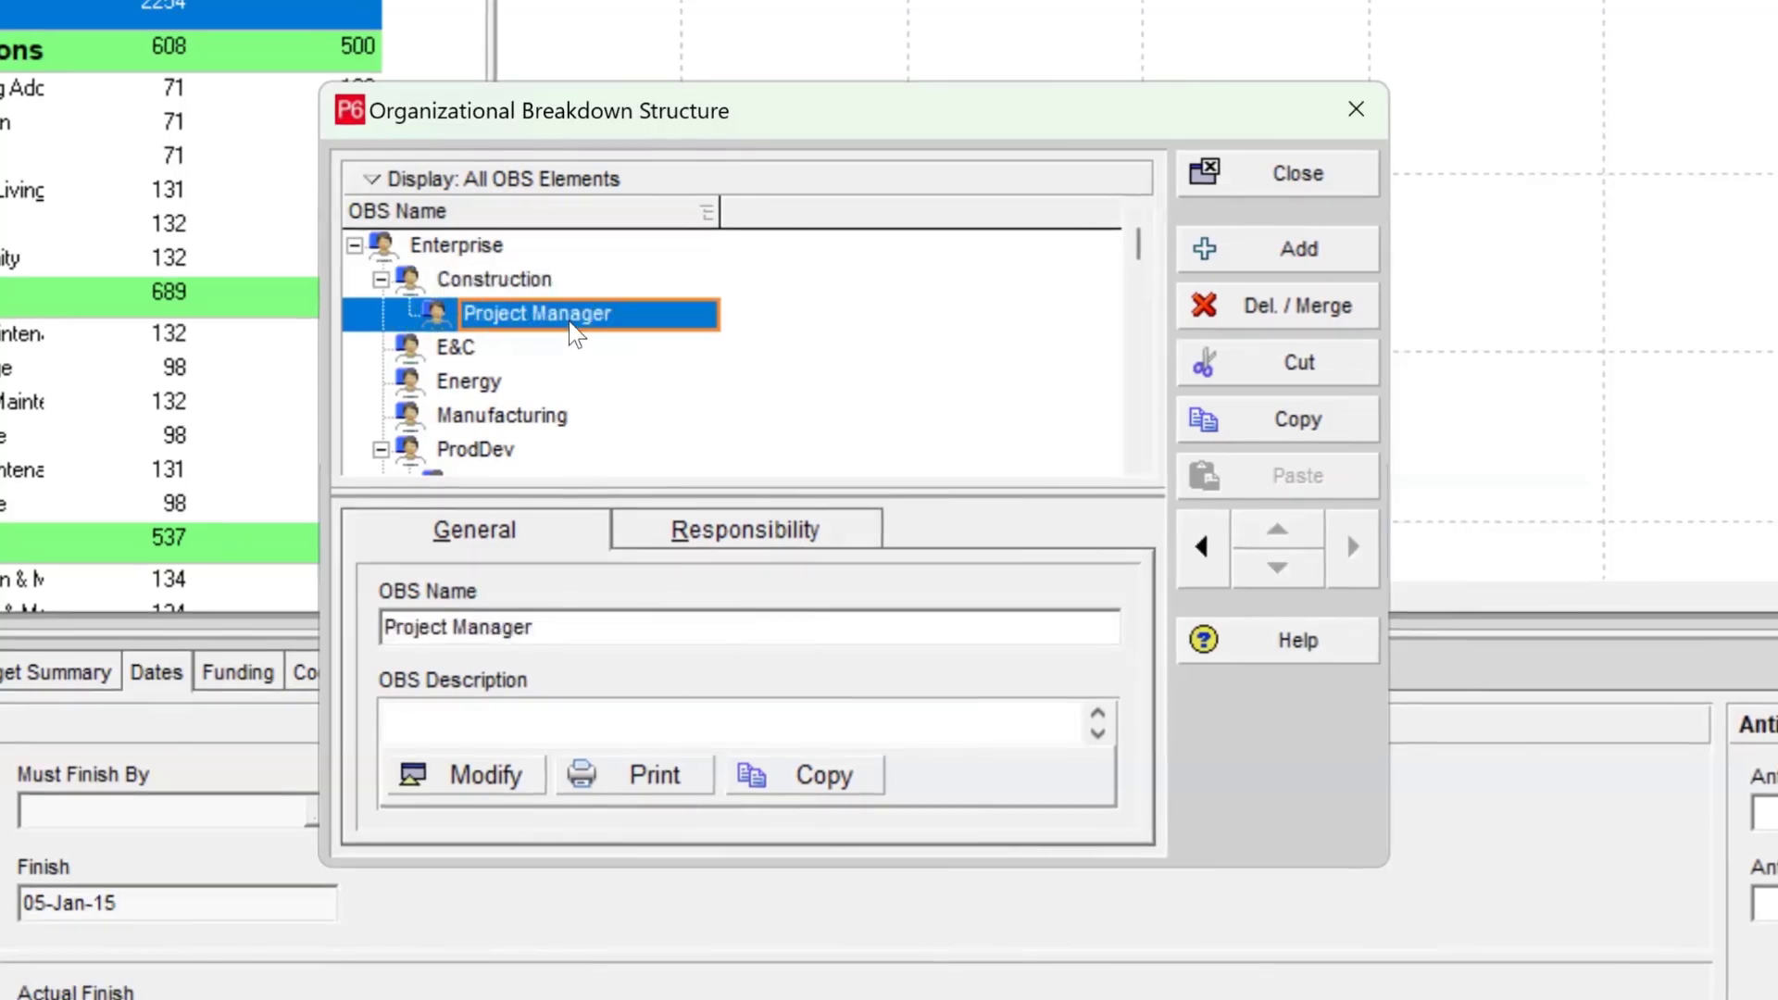
Step: Nest Project Manager beneath Construction in the hierarchy and close the OBS dialog
left_click(493, 280)
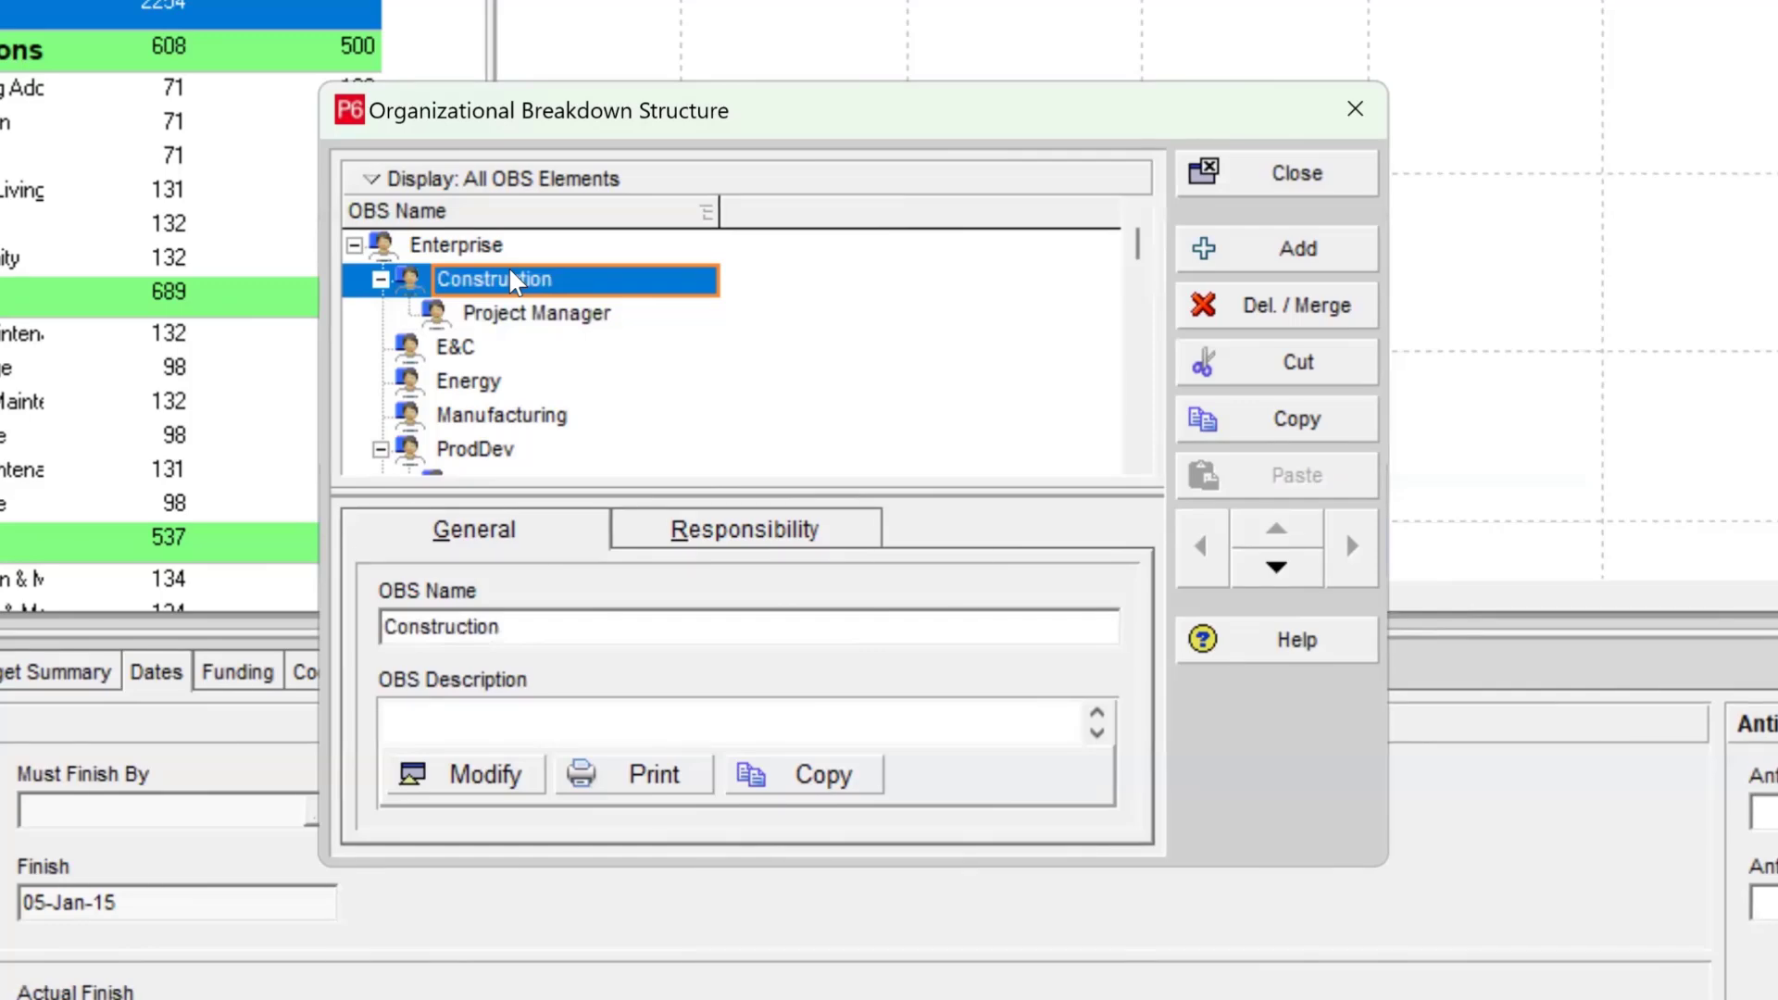
left_click(456, 245)
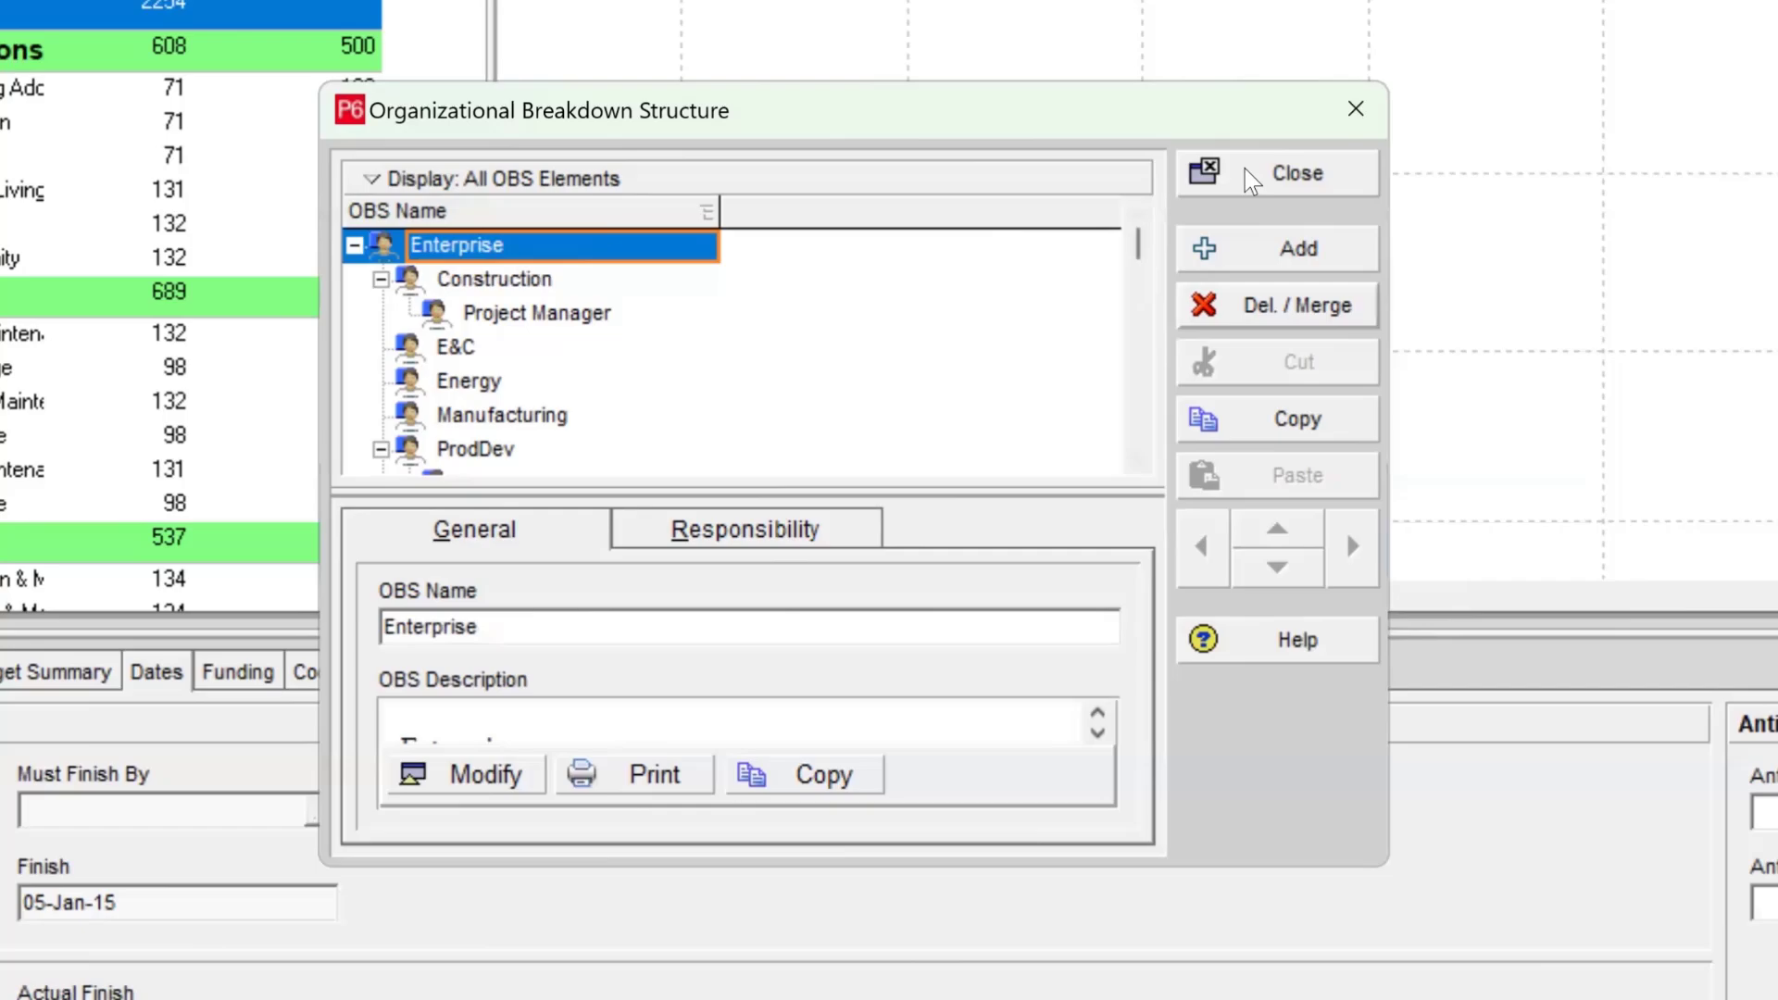
mouse_move(1298, 181)
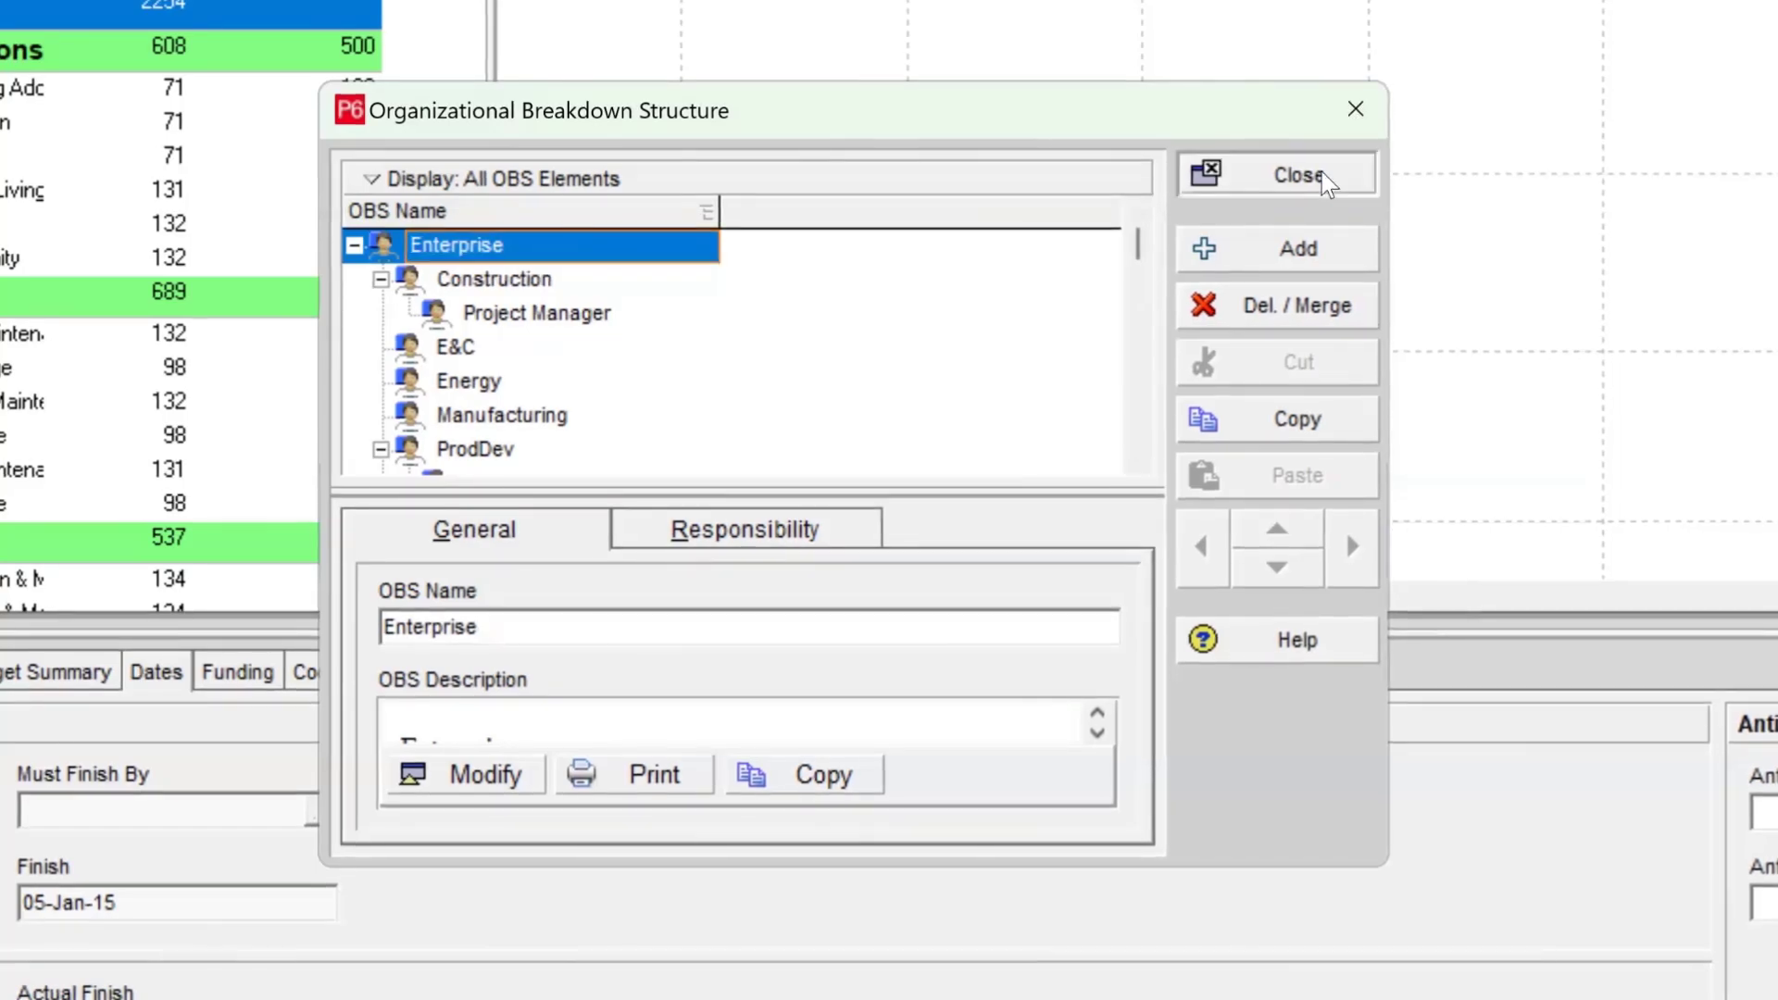
left_click(1276, 174)
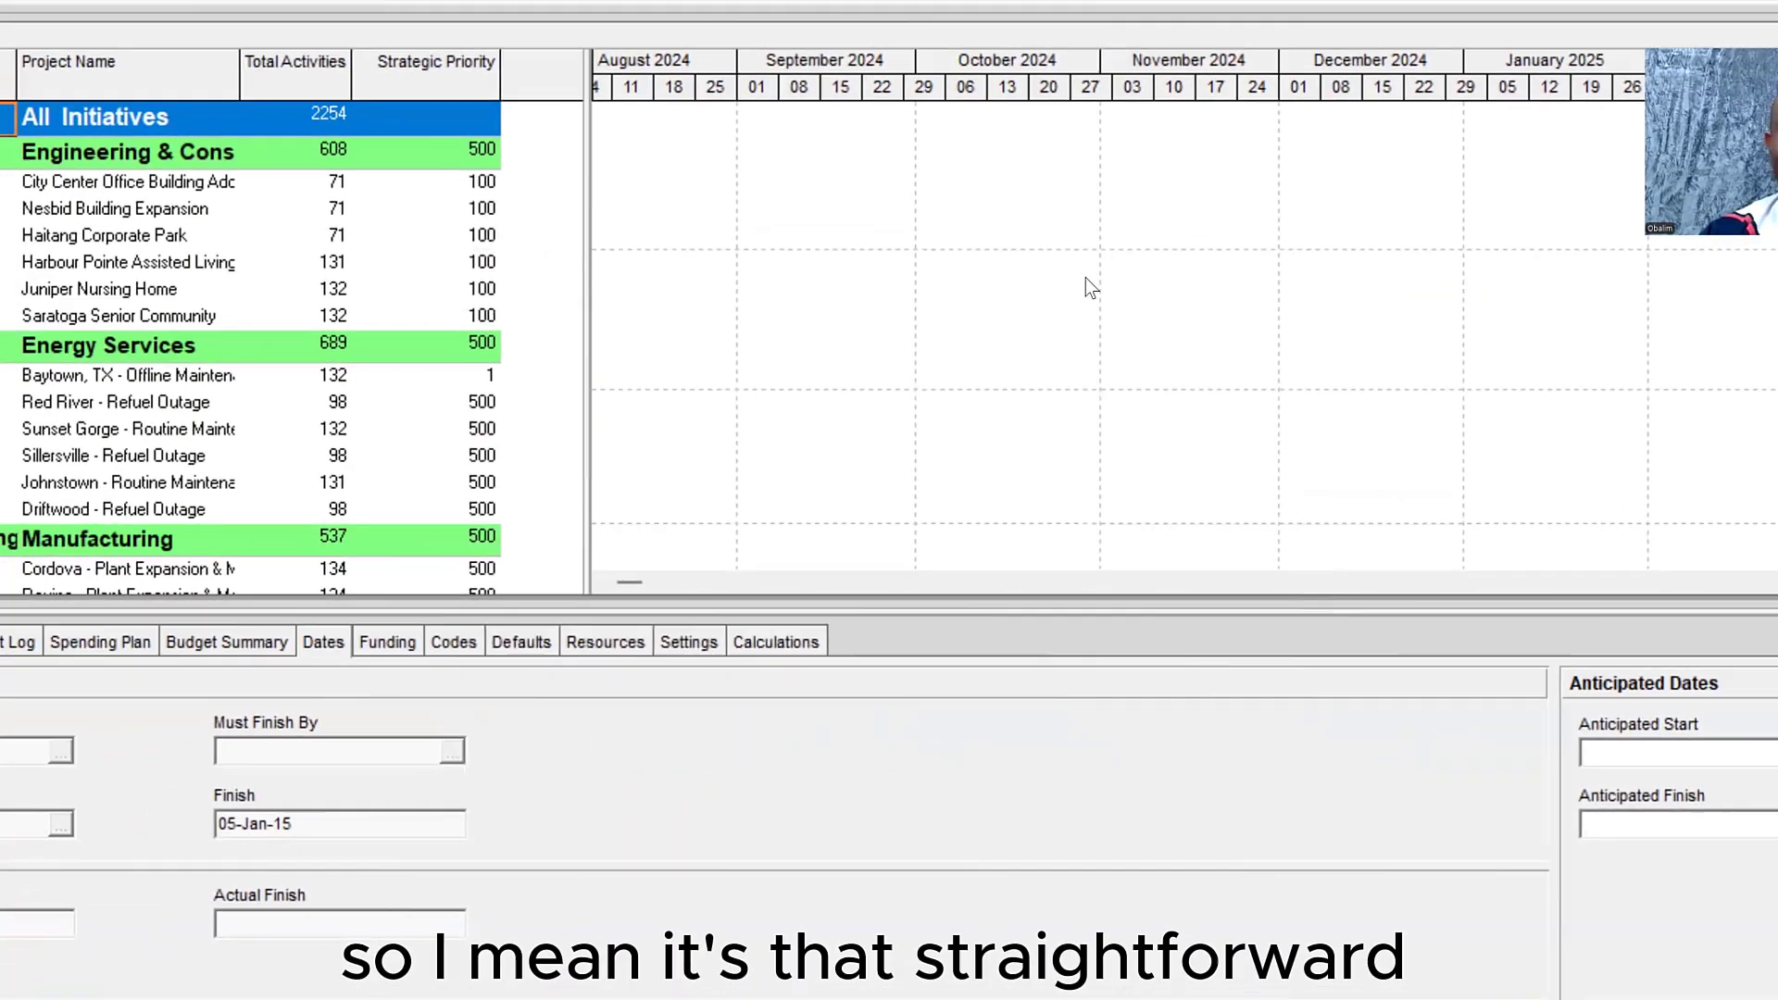